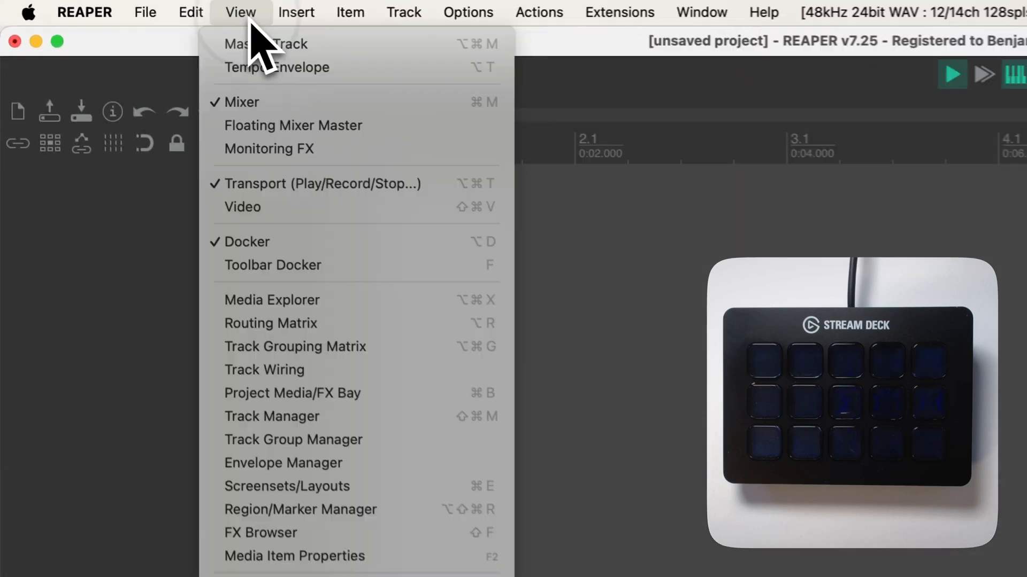
{"action": "mouse_move", "coordinate": [295, 126]}
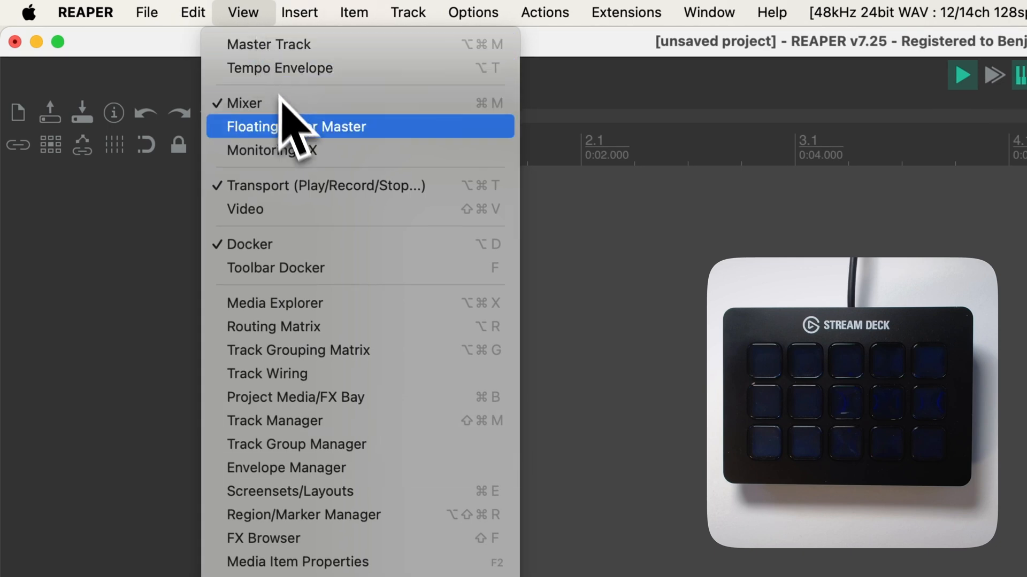
Insert the Helgobox ReaLearn & Playtime plugin into the Monitoring FX chain
{"action": "left_click", "coordinate": [295, 126]}
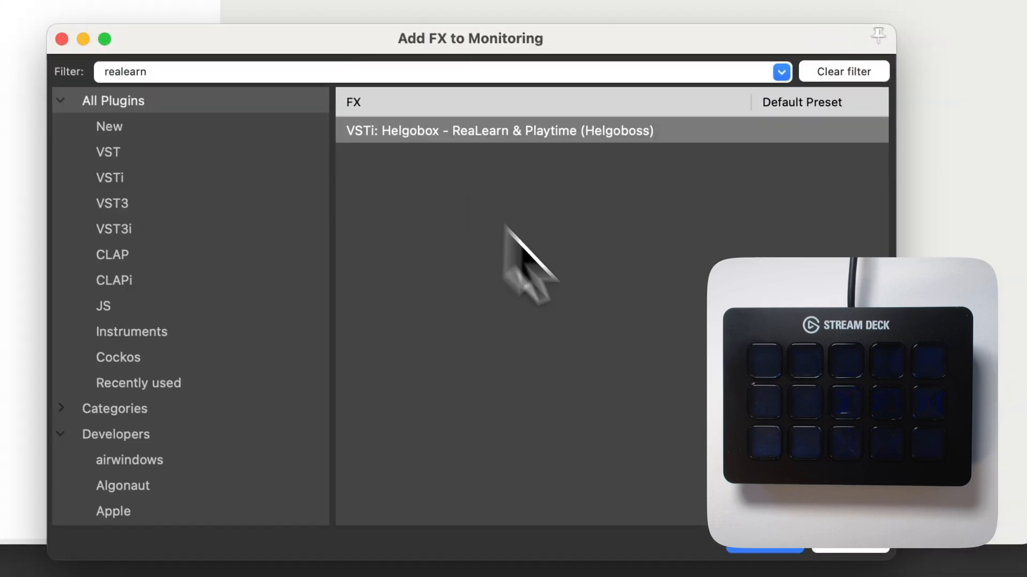
{"action": "double_click", "coordinate": [499, 131]}
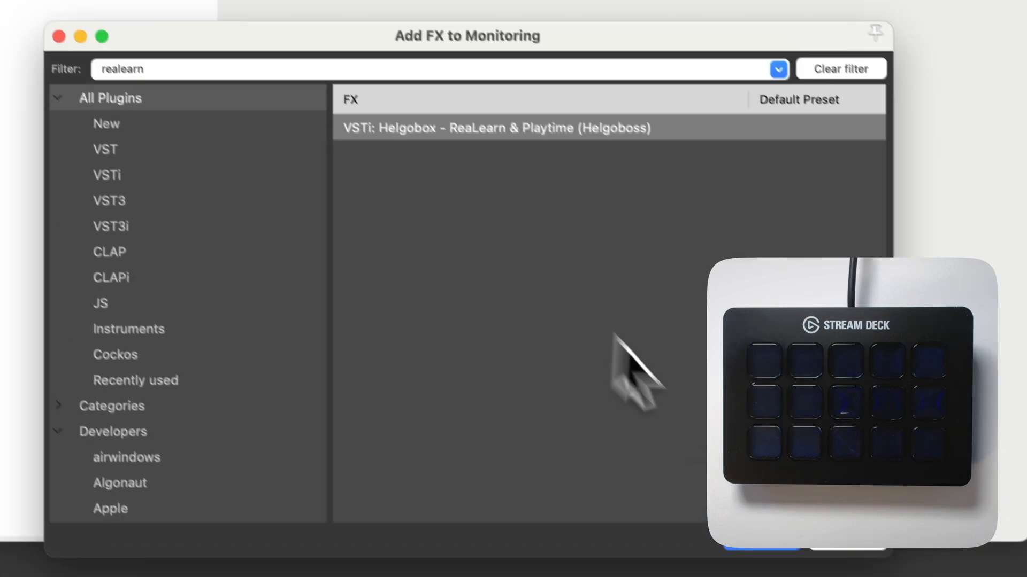
{"action": "double_click", "coordinate": [495, 127]}
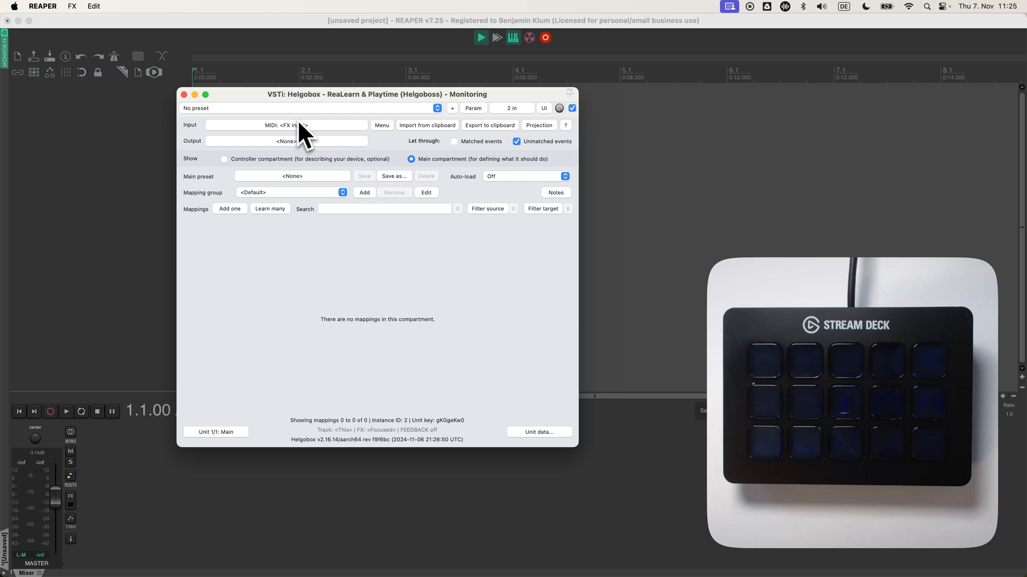
{"action": "mouse_move", "coordinate": [306, 145]}
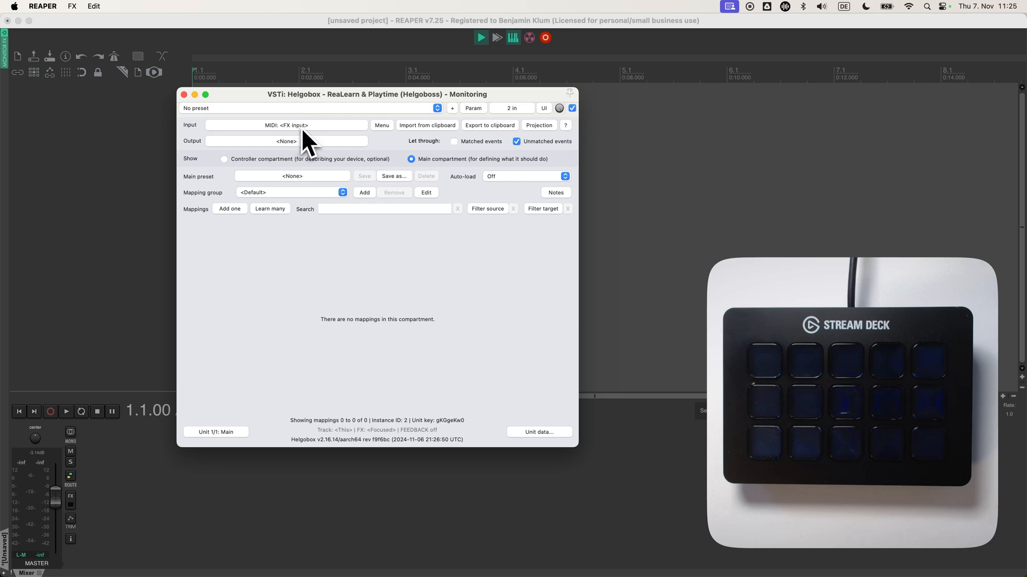
Choose Stream Deck: MK2 as ReaLearn's input device alongside FX MIDI input
{"action": "left_click", "coordinate": [287, 126]}
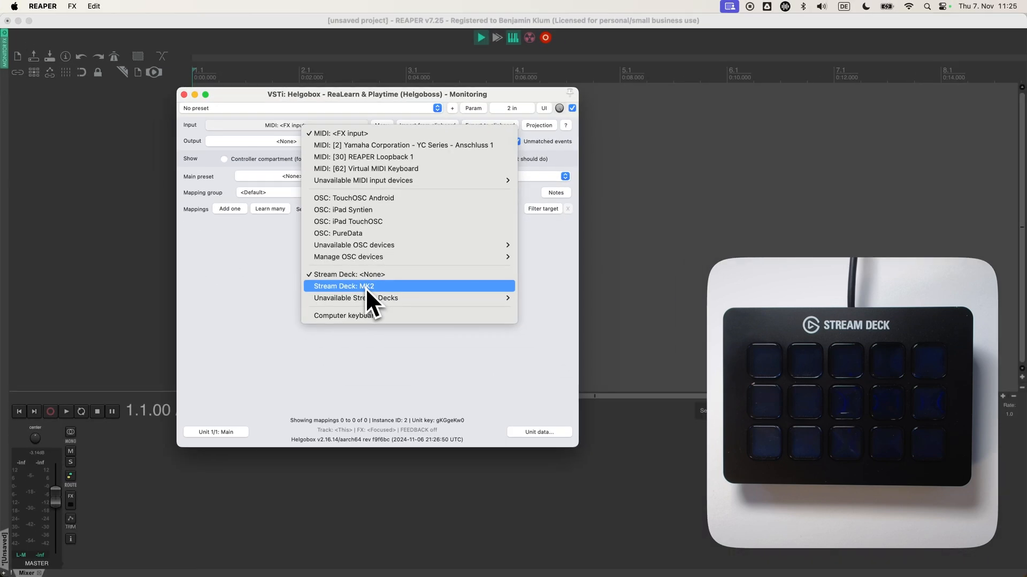
{"action": "mouse_move", "coordinate": [359, 308]}
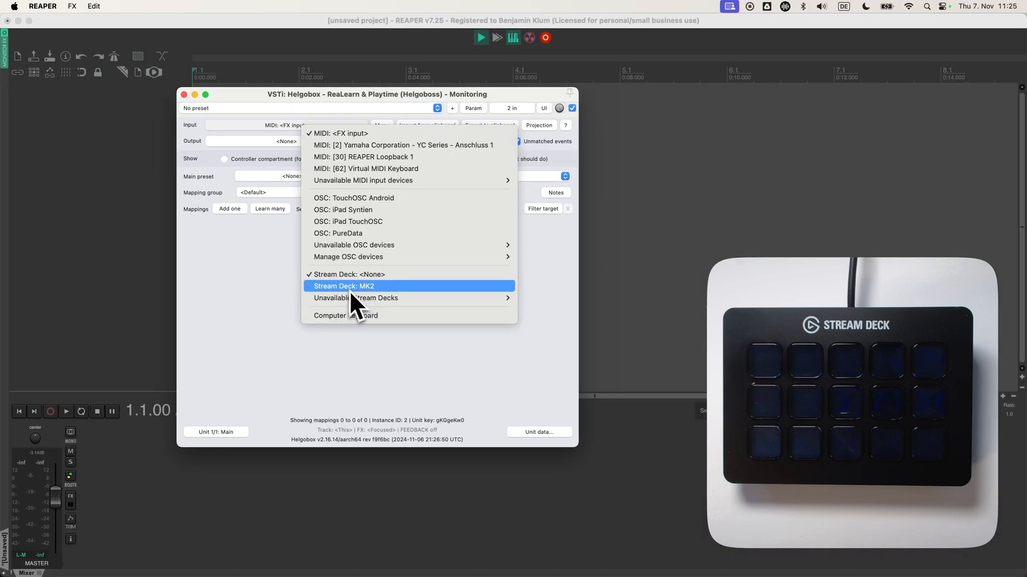
{"action": "mouse_move", "coordinate": [367, 311]}
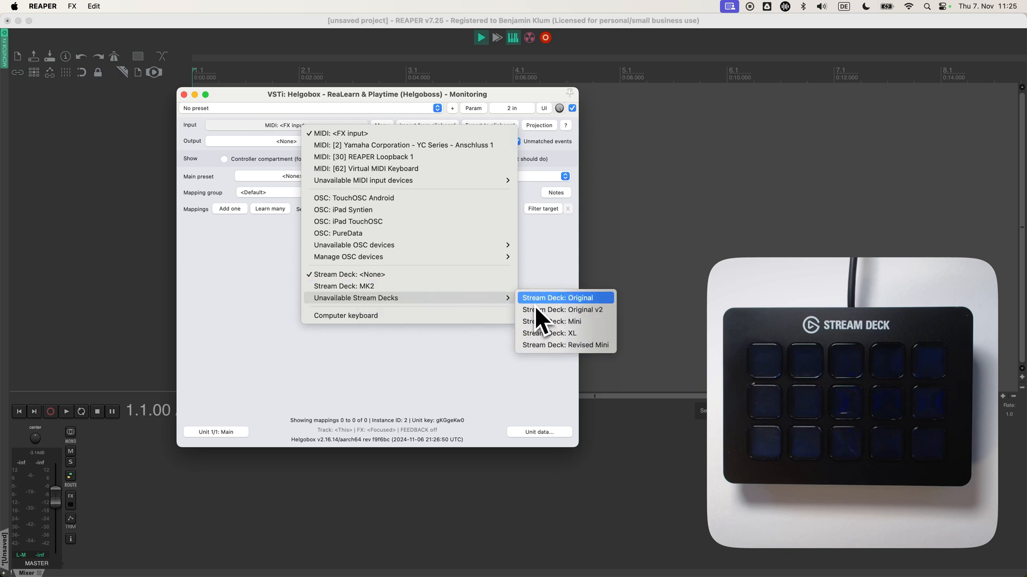
{"action": "left_click", "coordinate": [557, 299]}
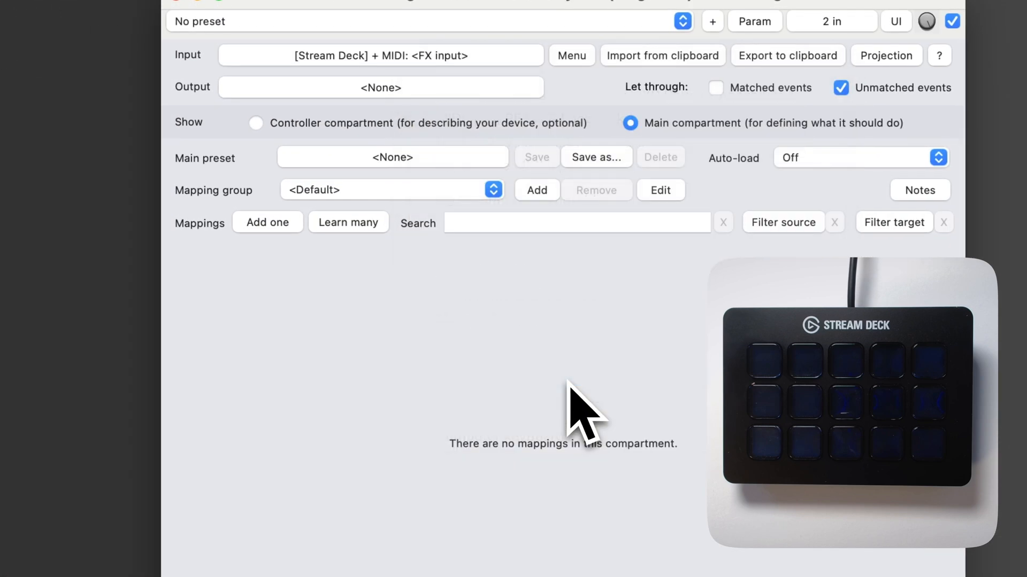
{"action": "mouse_move", "coordinate": [284, 269]}
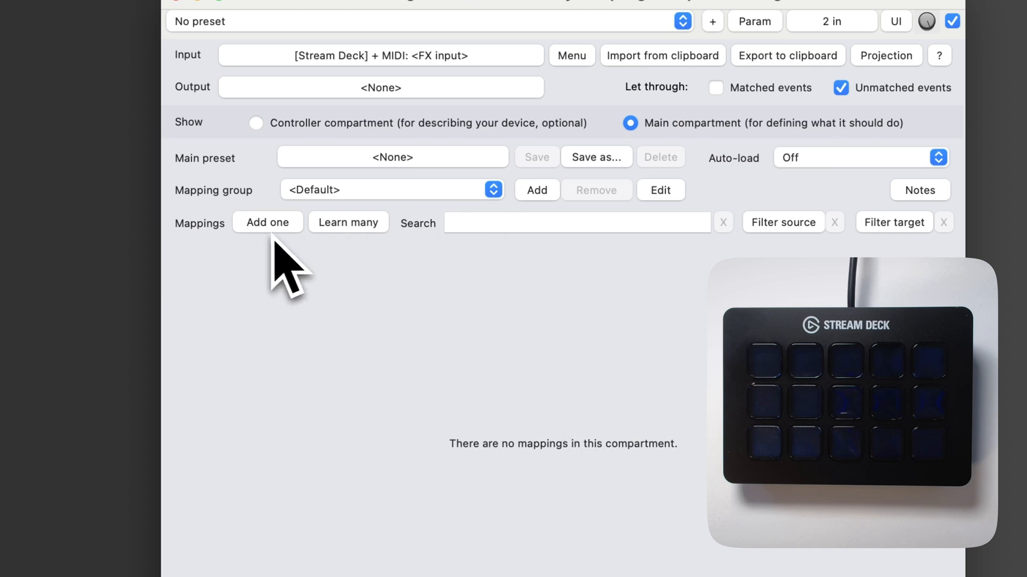
Add a mapping, learn REAPER's Play/Stop transport action as its target, and edit it
{"action": "left_click", "coordinate": [268, 223]}
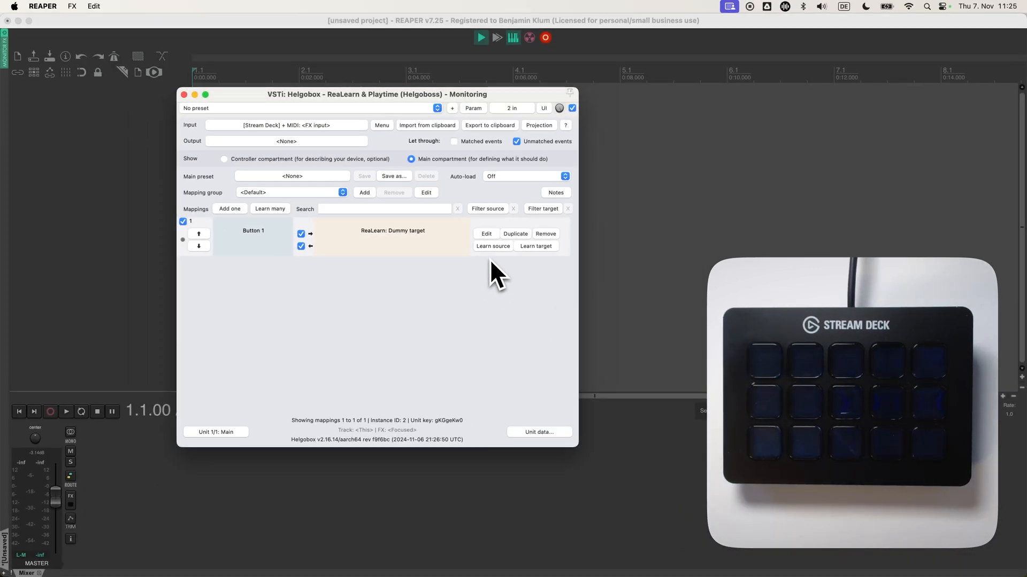
{"action": "left_click", "coordinate": [535, 246]}
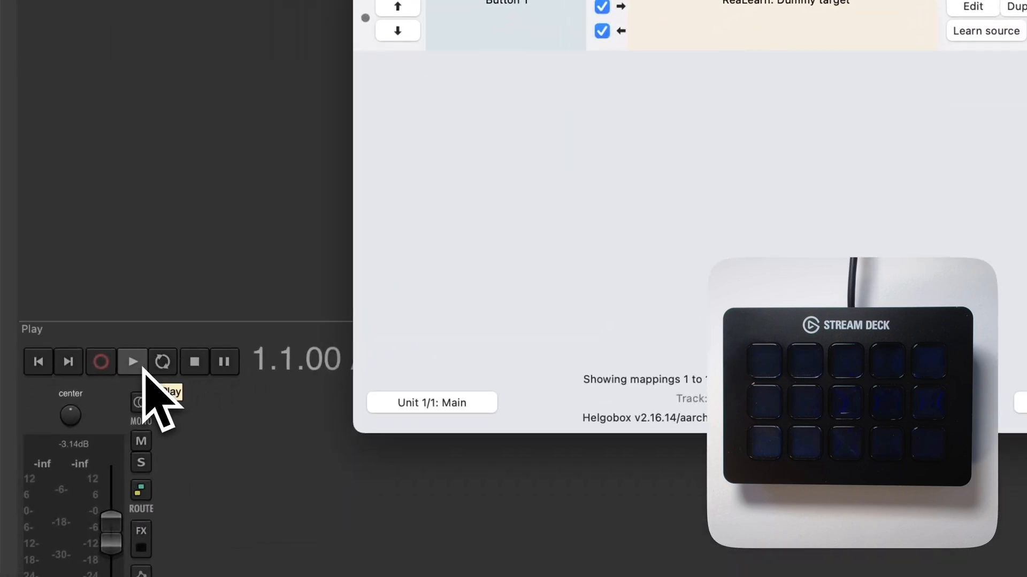
{"action": "left_click", "coordinate": [132, 361]}
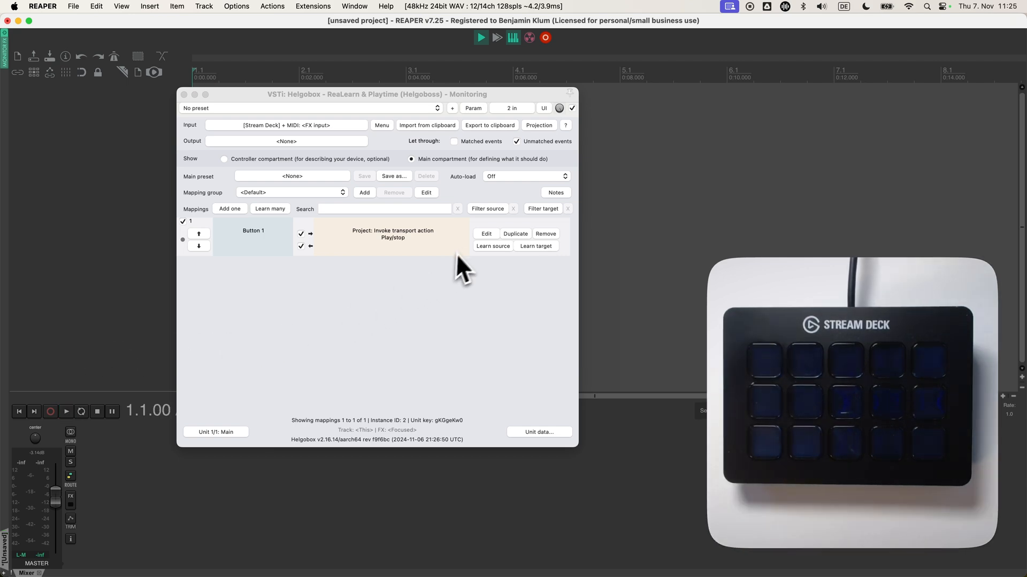
{"action": "left_click", "coordinate": [486, 234]}
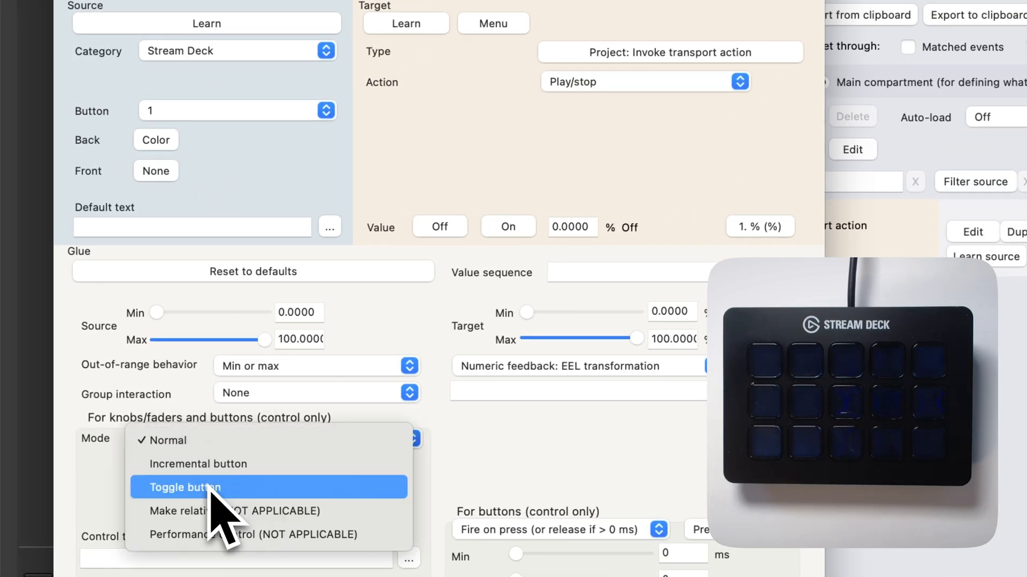
{"action": "mouse_move", "coordinate": [219, 517]}
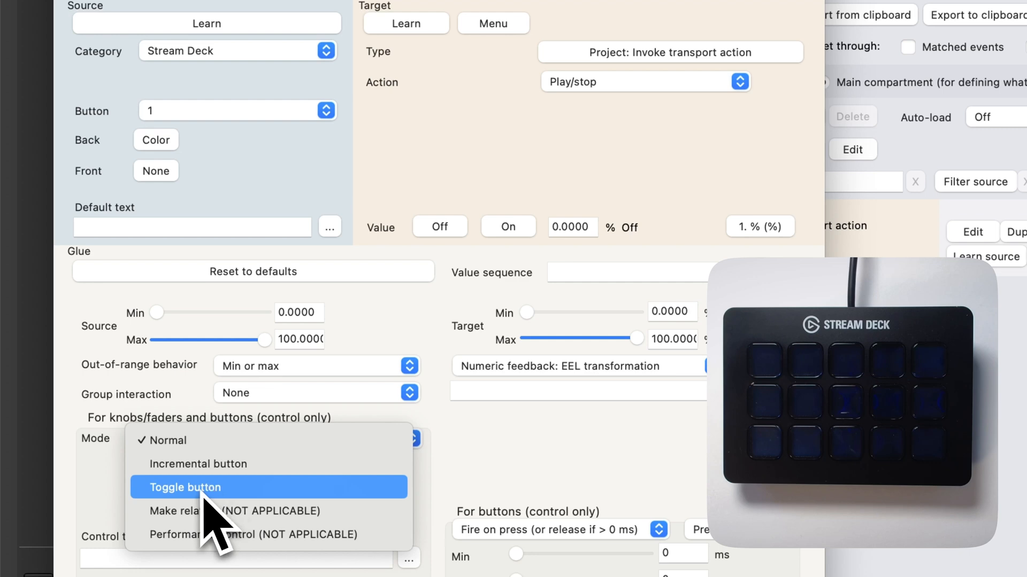
Set the mapping's Glue Mode to Toggle button and close the mapping window
{"action": "left_click", "coordinate": [185, 488]}
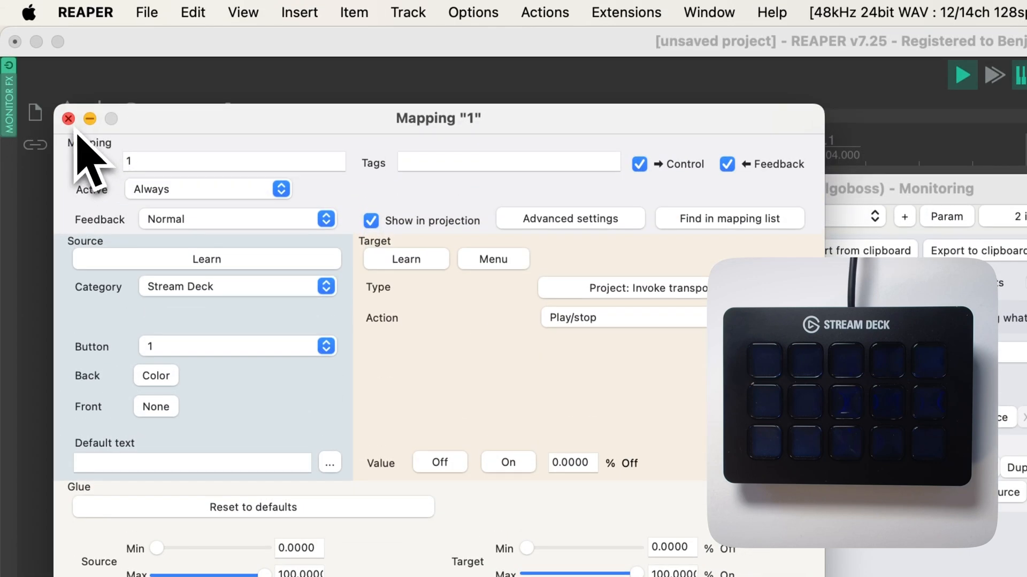
{"action": "left_click", "coordinate": [67, 119]}
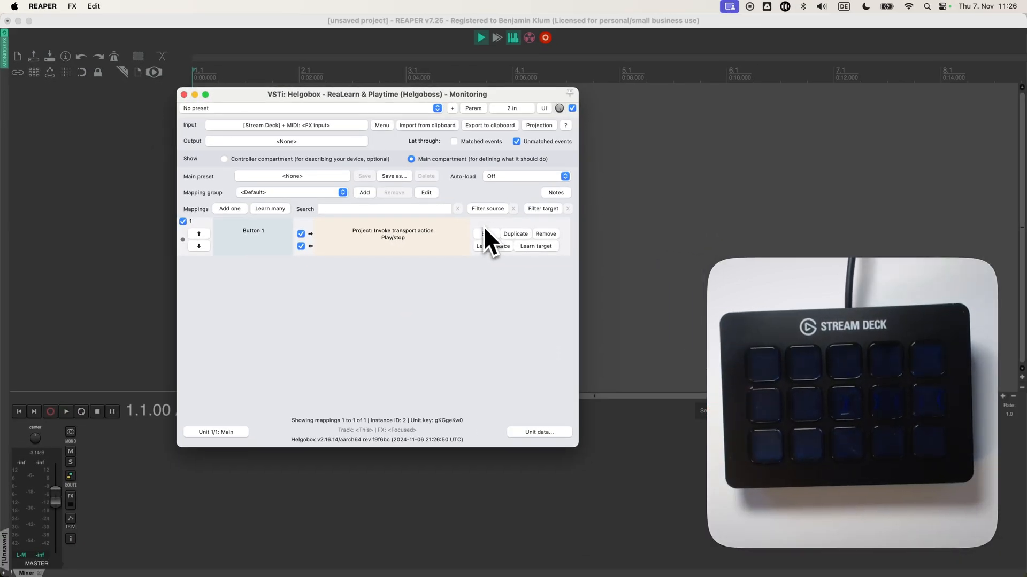
{"action": "mouse_move", "coordinate": [494, 246]}
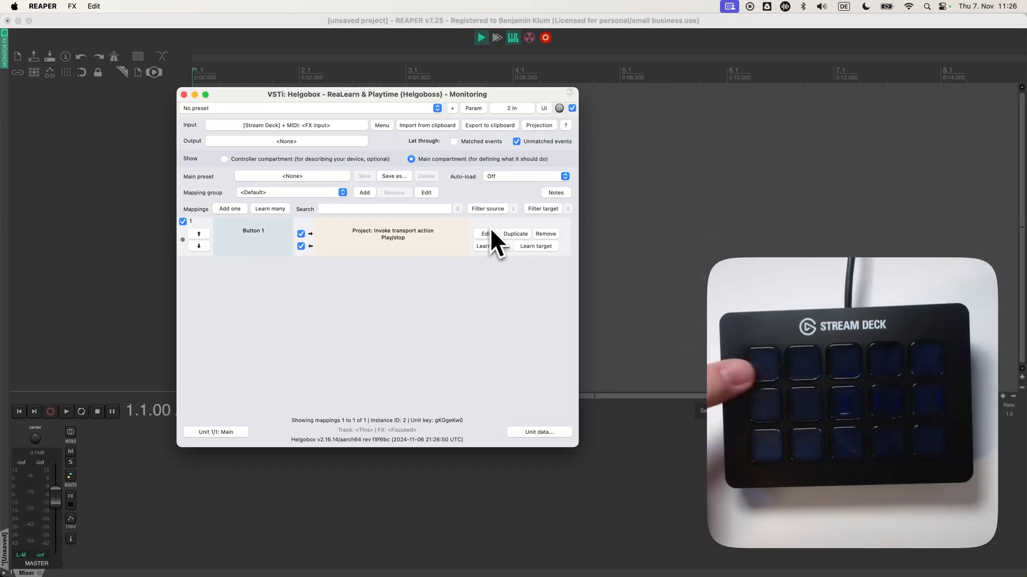
Reopen mapping 1, label the deck key 'Play' in Default text, then clear the label
{"action": "left_click", "coordinate": [483, 234]}
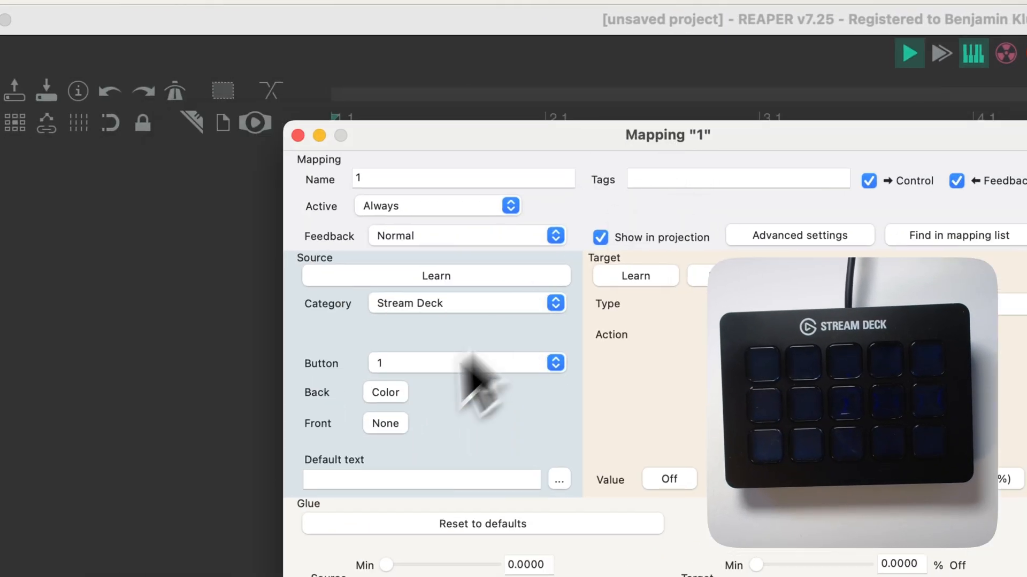
{"action": "left_click", "coordinate": [422, 479]}
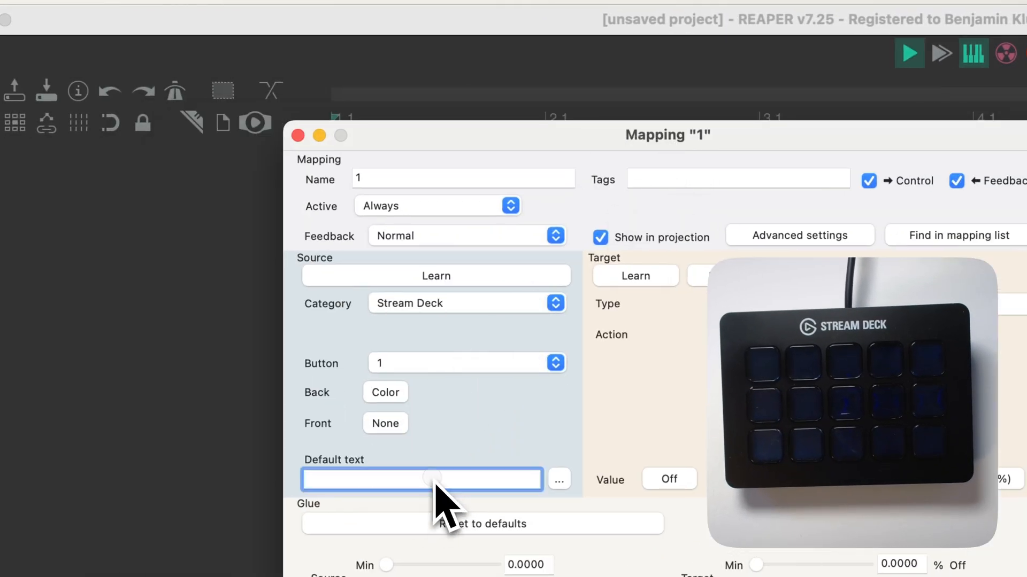
{"action": "type", "text": "Play"}
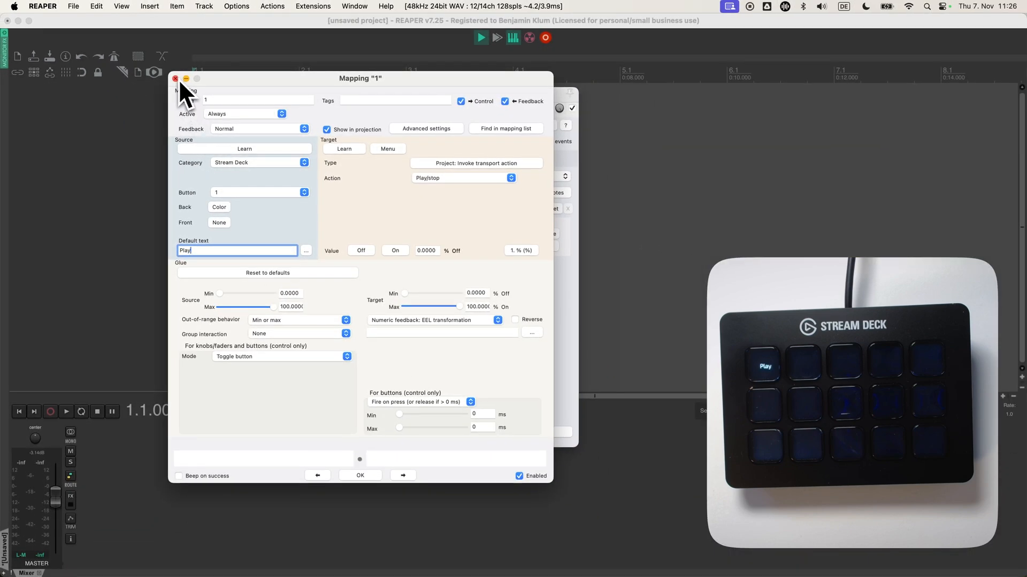
{"action": "left_click", "coordinate": [66, 411]}
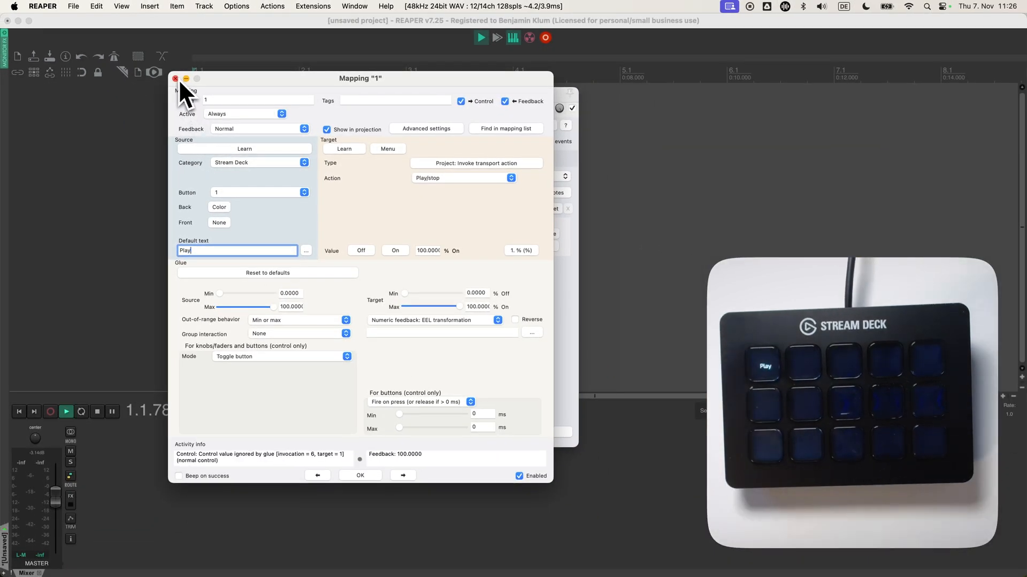
{"action": "key", "text": "backspace"}
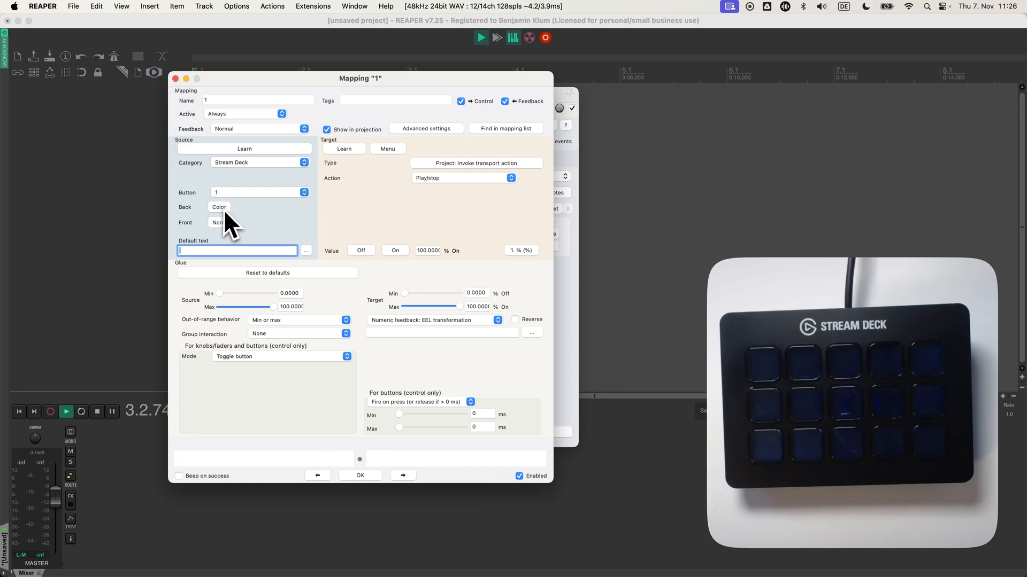
{"action": "left_click", "coordinate": [219, 206]}
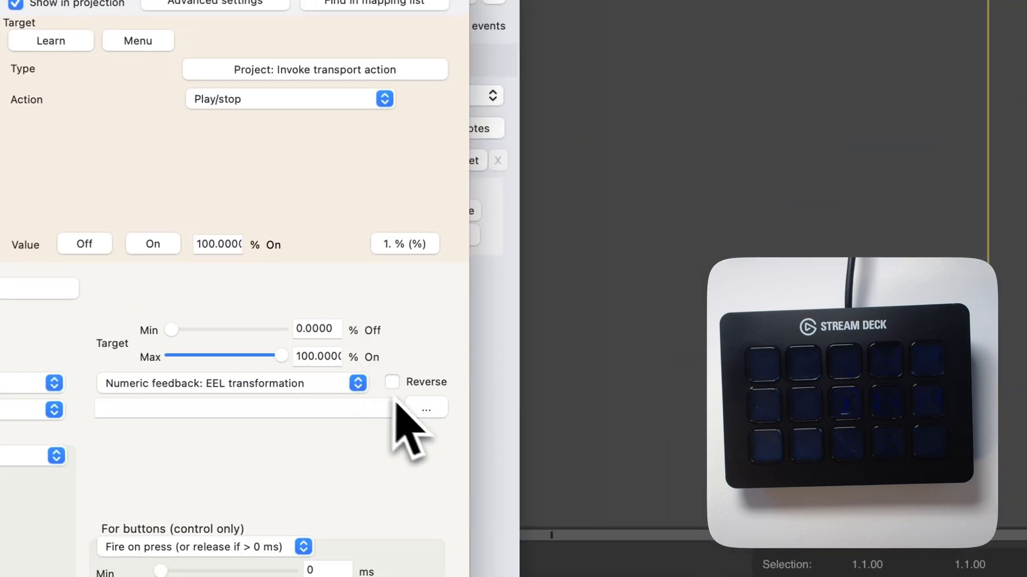
Set the feedback Background color to a custom olive 6A6A43
{"action": "left_click", "coordinate": [424, 408]}
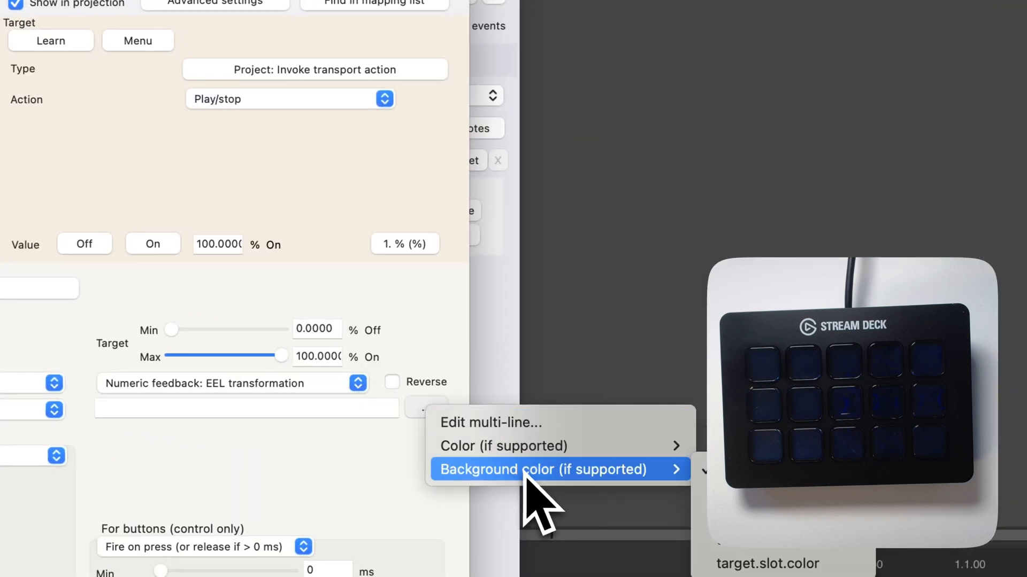
{"action": "left_click", "coordinate": [534, 469]}
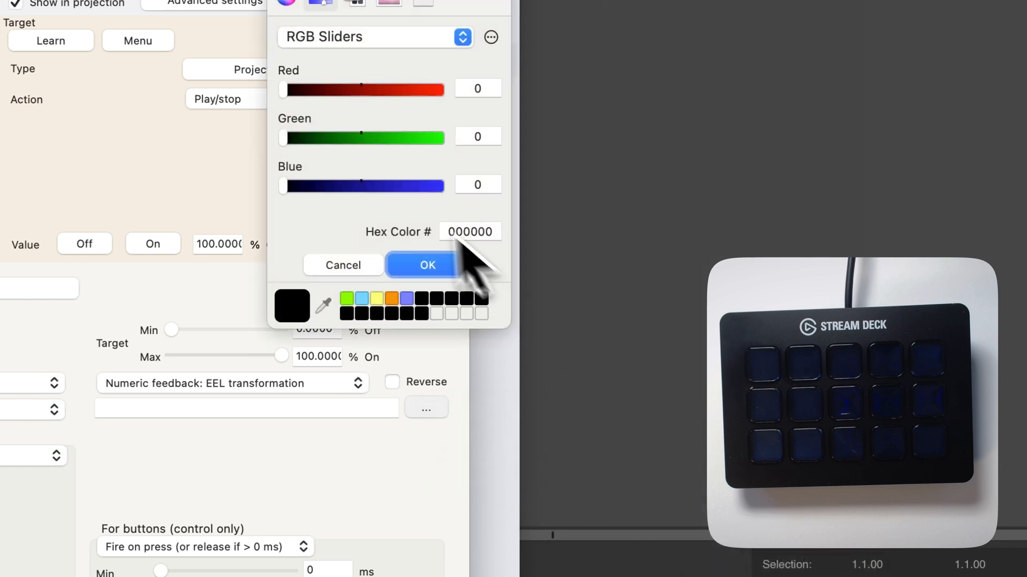
{"action": "left_click_drag", "start_coordinate": [280, 138], "coordinate": [359, 138]}
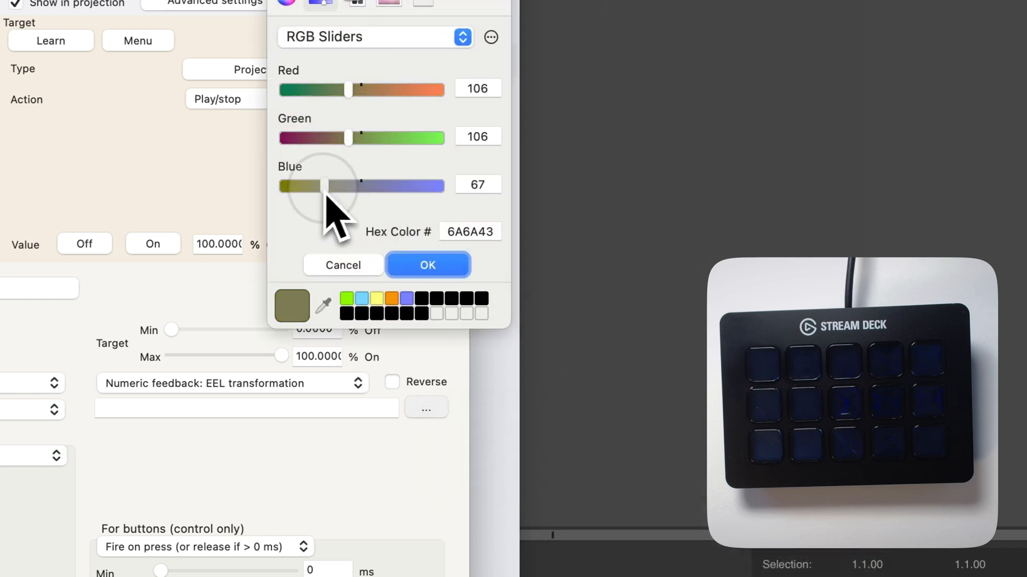
{"action": "left_click", "coordinate": [426, 265]}
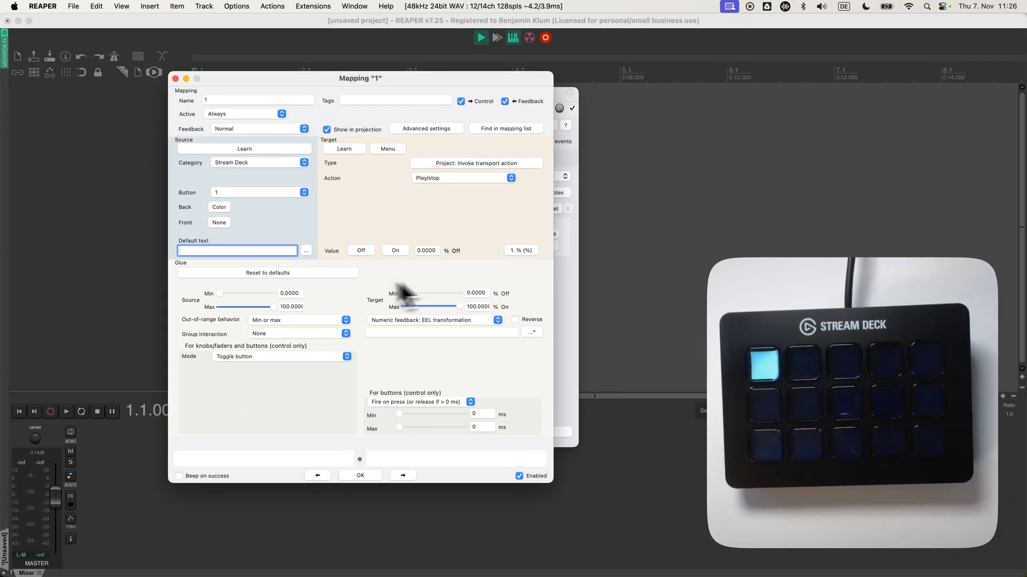
{"action": "mouse_move", "coordinate": [235, 243]}
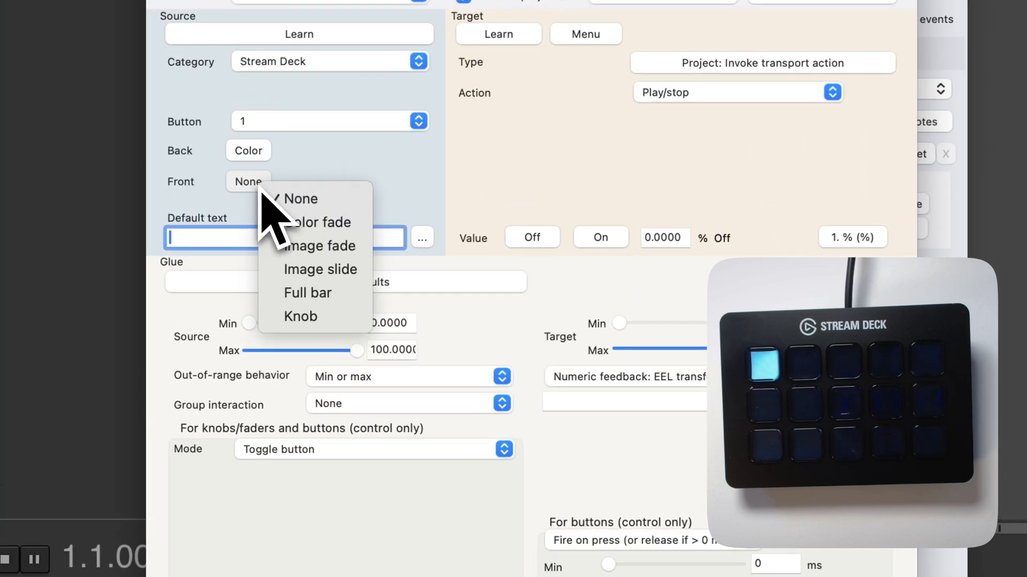
Set Front to Color fade with green 00B700, then play and stop to test the button
{"action": "left_click", "coordinate": [301, 199]}
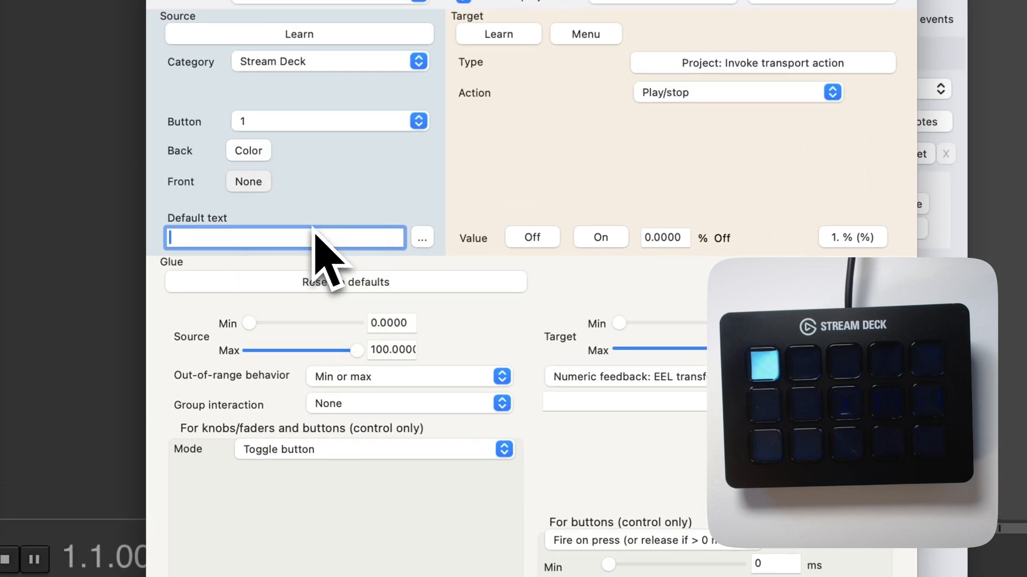
{"action": "left_click", "coordinate": [421, 237]}
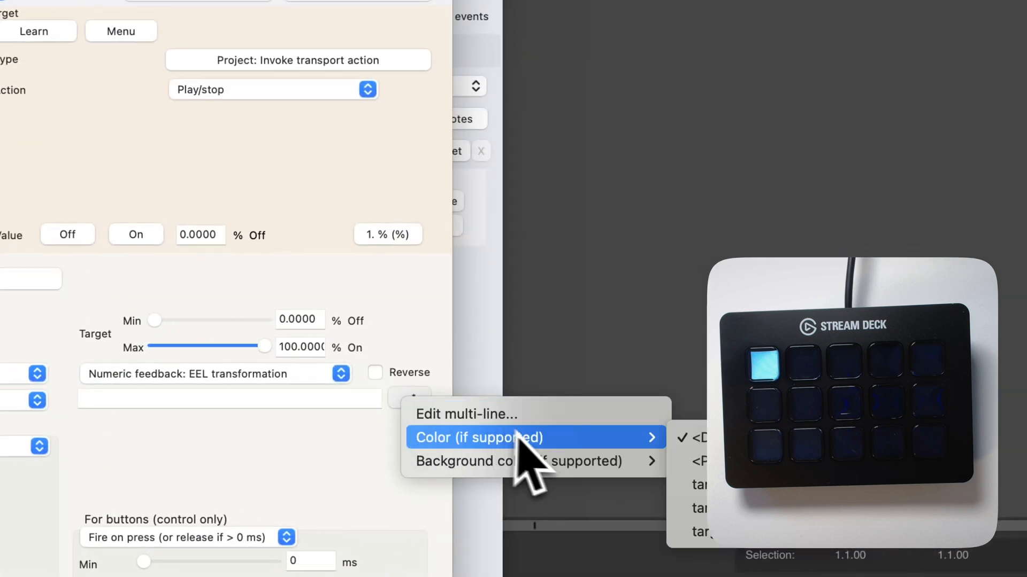
{"action": "mouse_move", "coordinate": [642, 471]}
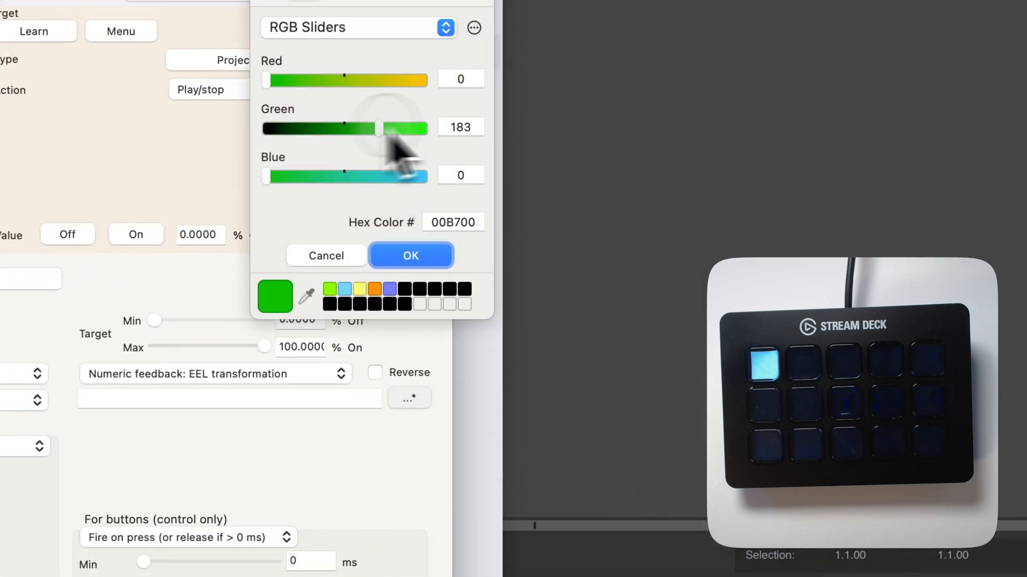
{"action": "left_click", "coordinate": [410, 256]}
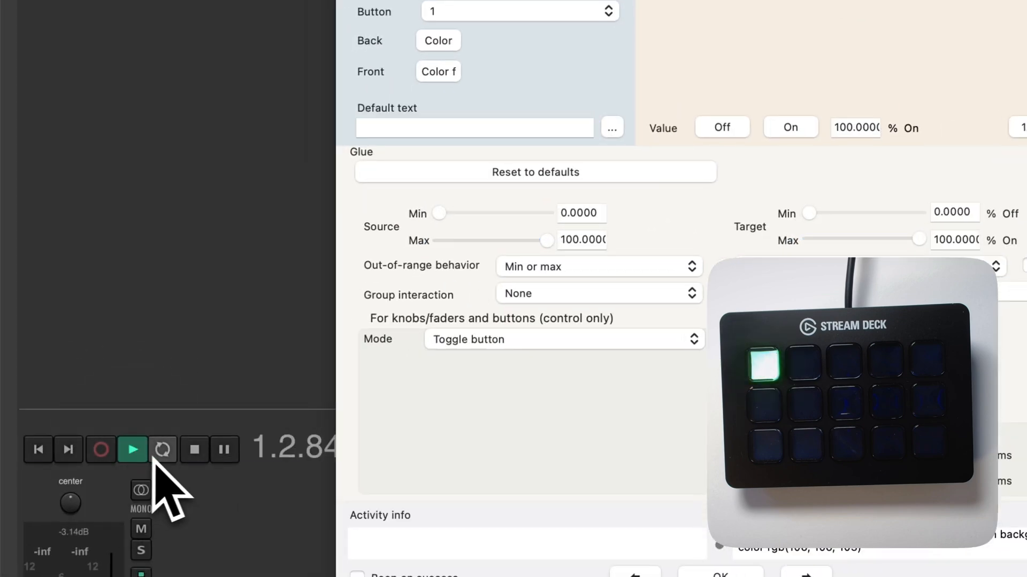
{"action": "left_click", "coordinate": [194, 450]}
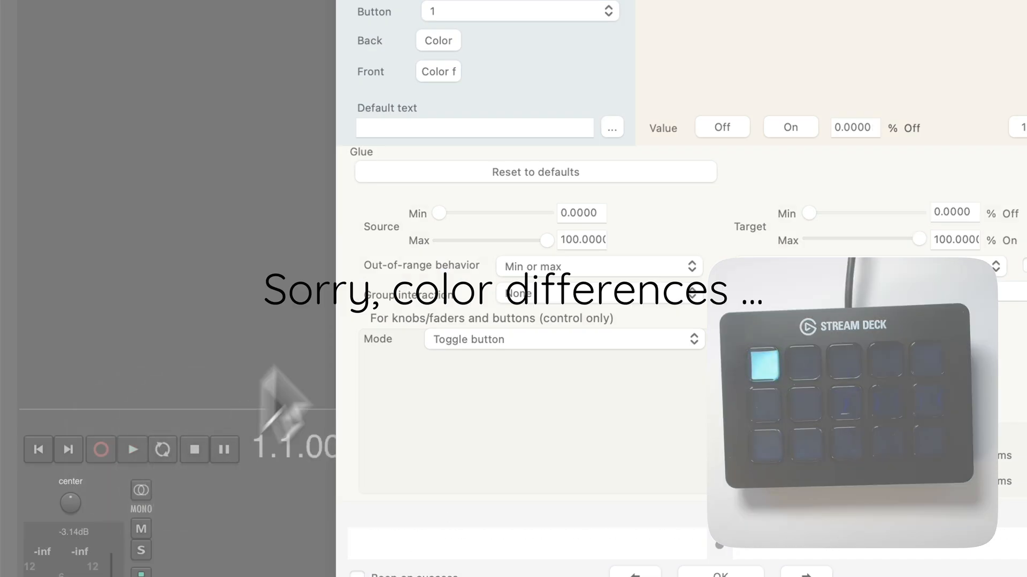
{"action": "left_click", "coordinate": [438, 273]}
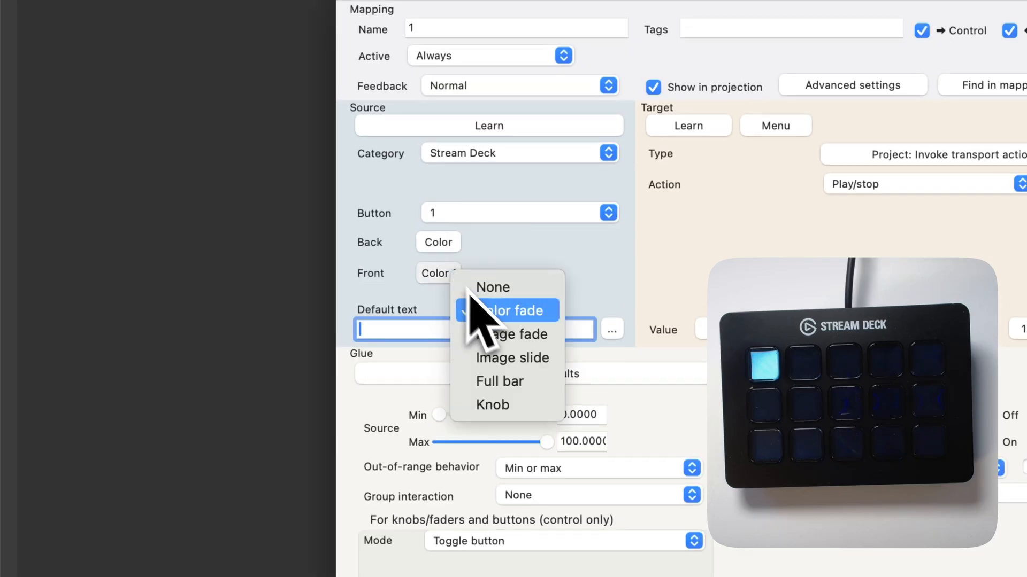
{"action": "mouse_move", "coordinate": [507, 334]}
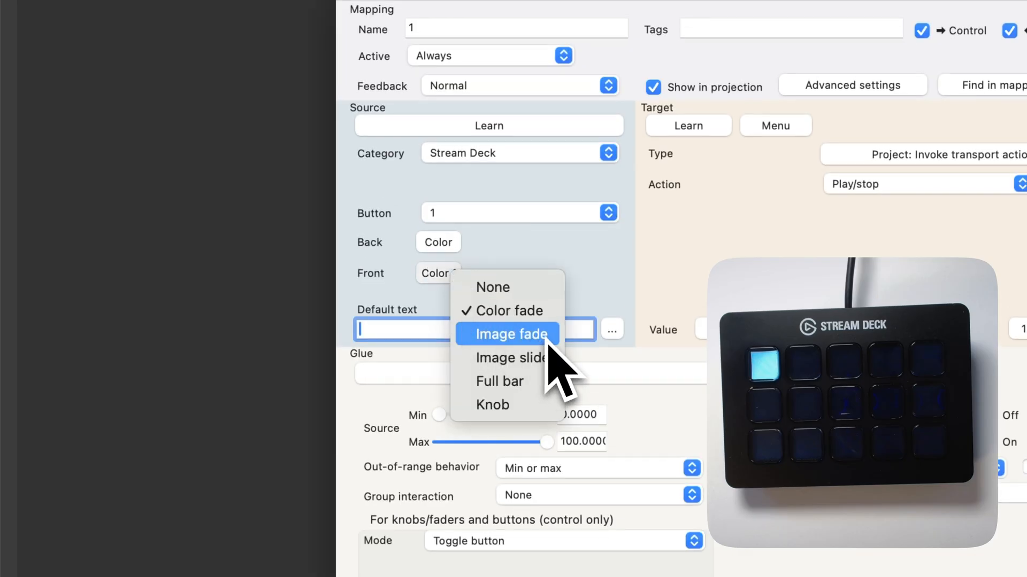
{"action": "mouse_move", "coordinate": [550, 308]}
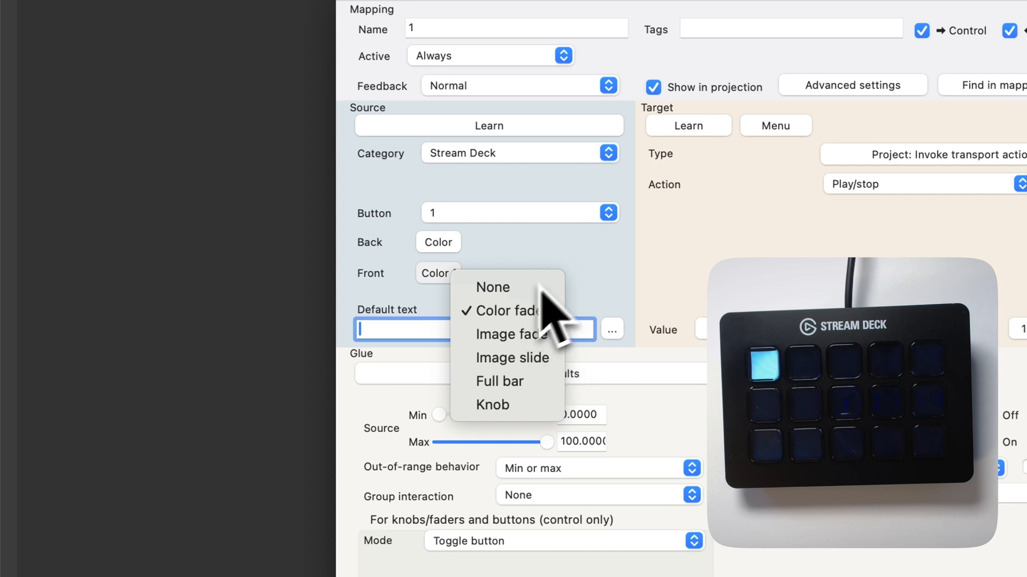
Keep the solid colour background, set Front to Knob and target Track: Set volume
{"action": "left_click", "coordinate": [438, 243]}
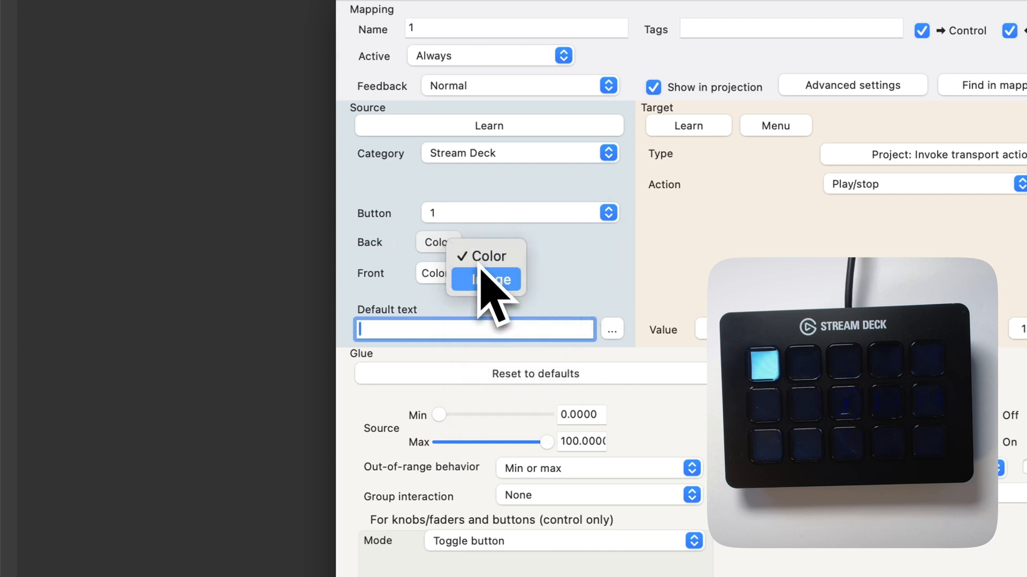
{"action": "left_click", "coordinate": [484, 256]}
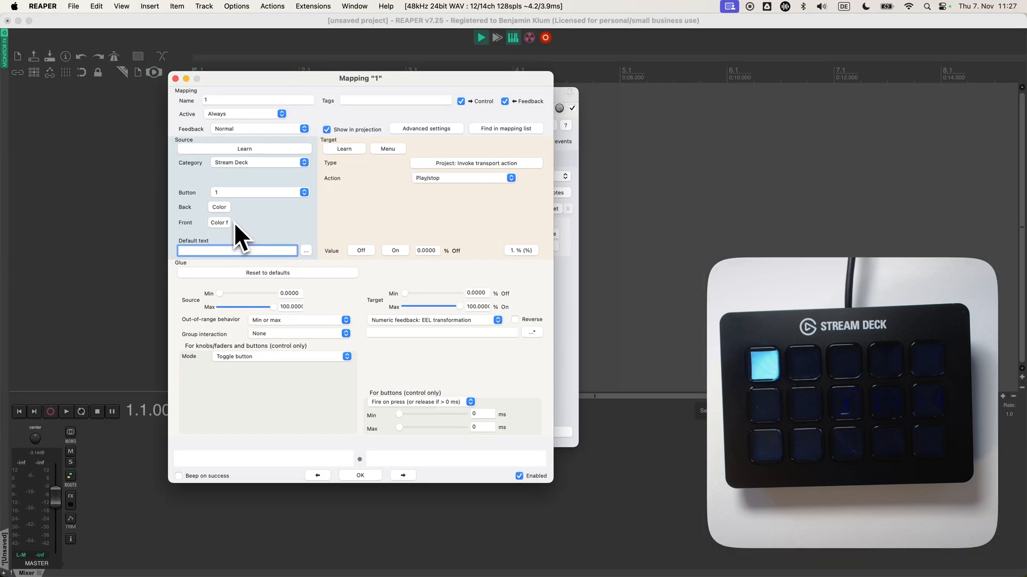
{"action": "left_click", "coordinate": [218, 222]}
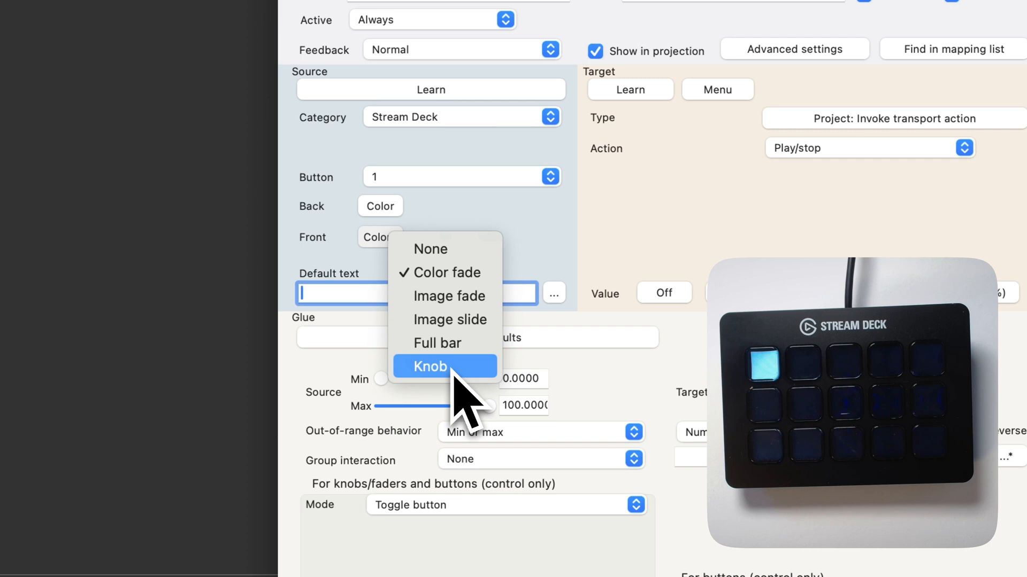
{"action": "left_click", "coordinate": [430, 365]}
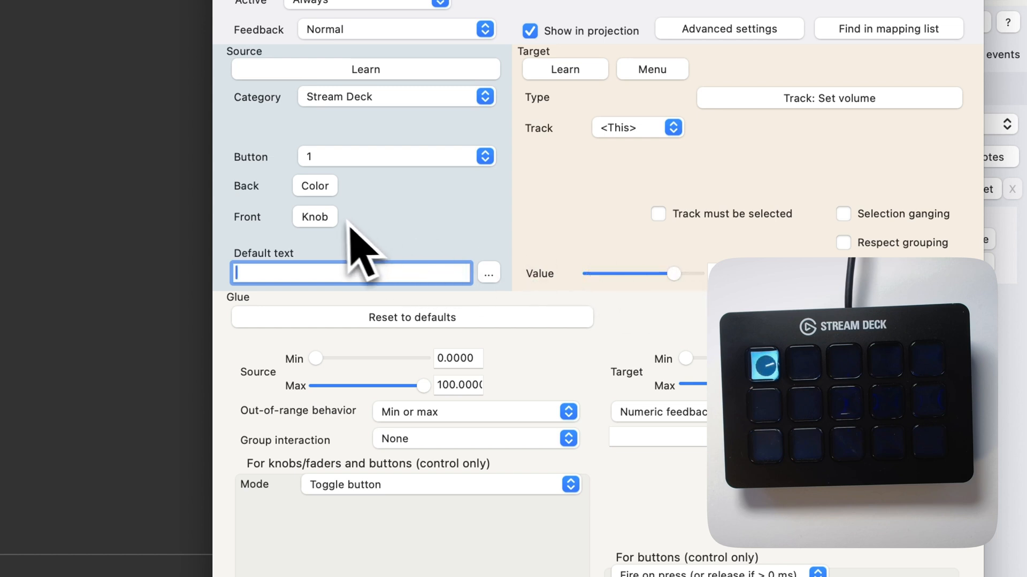
Change Front to Full bar and lower the Track: Set volume target to about −15 dB
{"action": "left_click", "coordinate": [314, 217]}
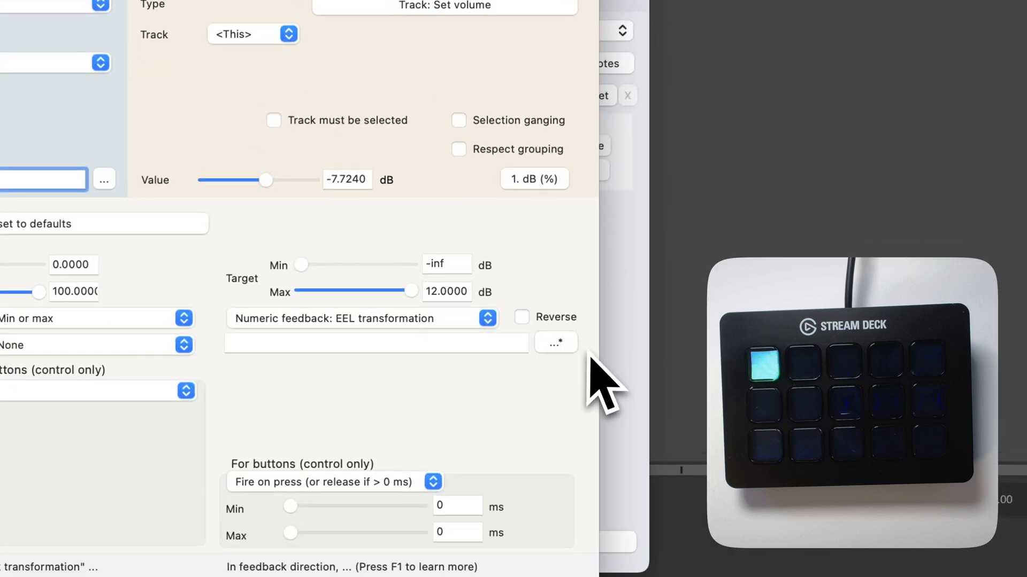
{"action": "left_click", "coordinate": [555, 342]}
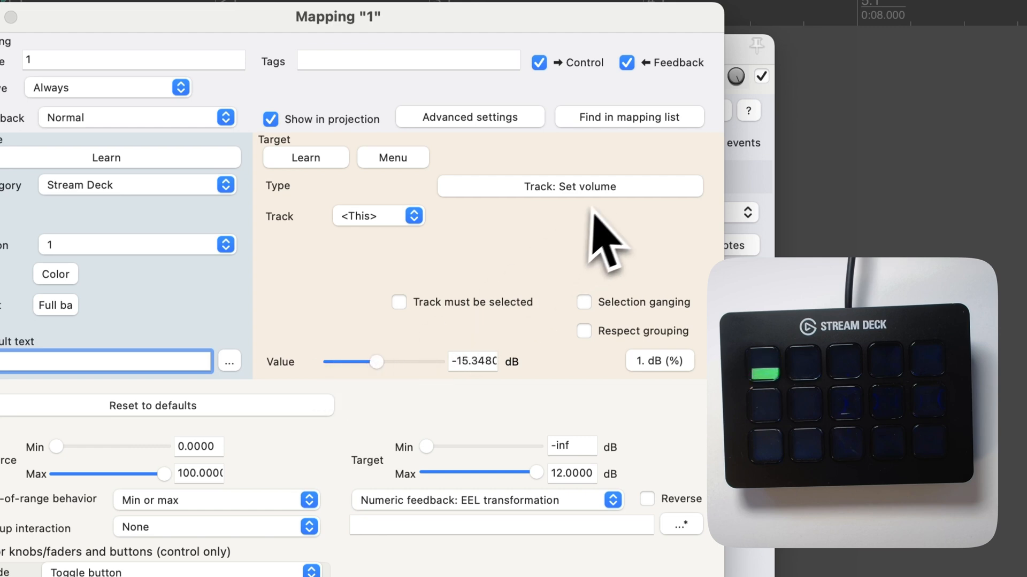
{"action": "left_click", "coordinate": [568, 186]}
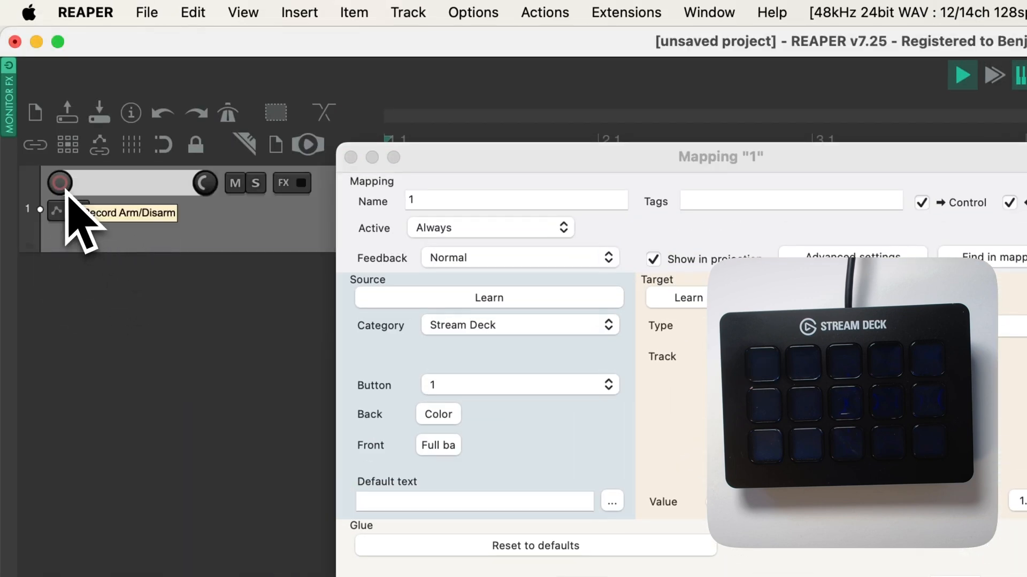
Arm track 1, target Track: Peak with a −26 dB Target Max, and reopen feedback options
{"action": "left_click", "coordinate": [60, 183]}
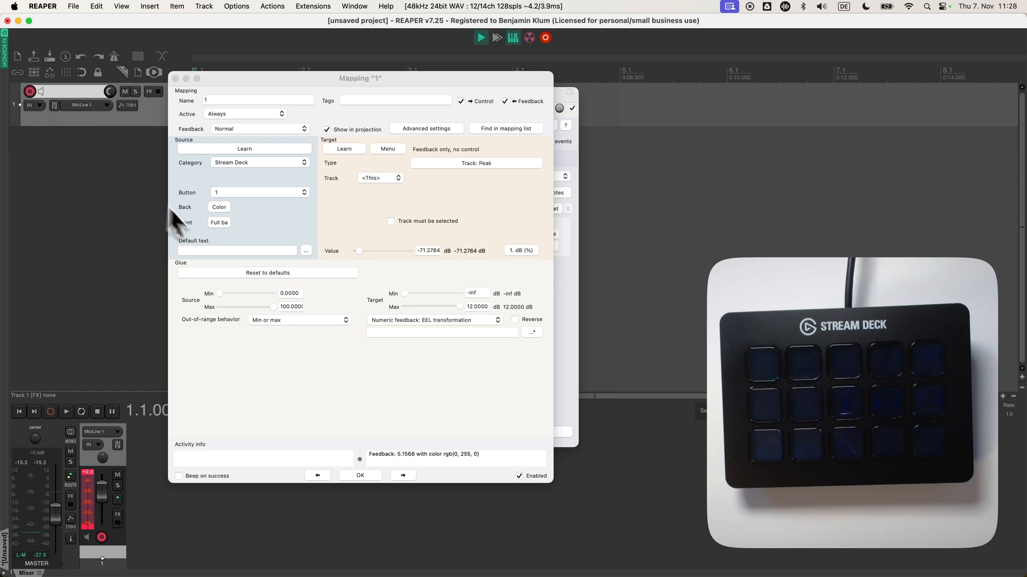
{"action": "left_click", "coordinate": [219, 222]}
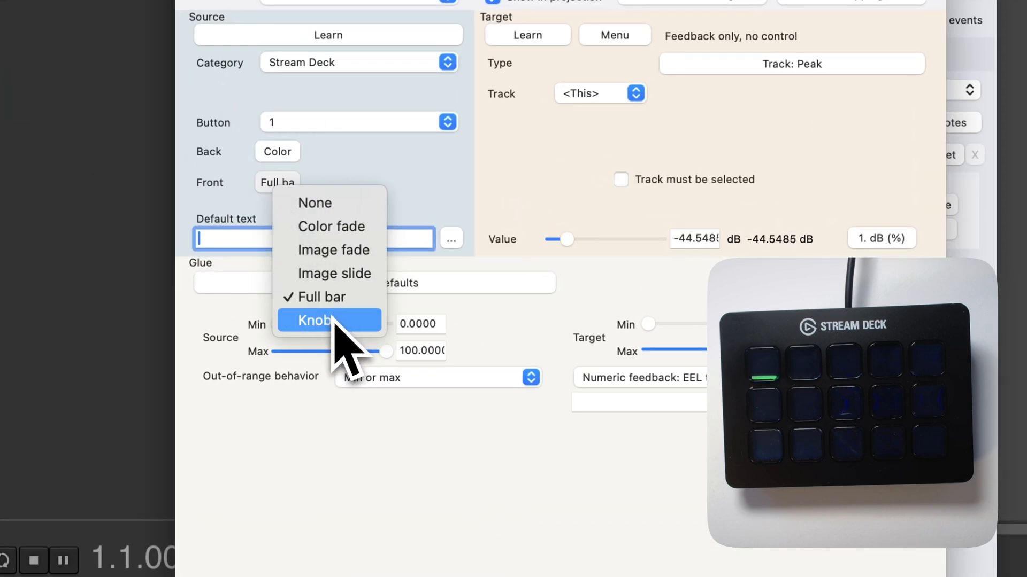
{"action": "left_click", "coordinate": [316, 320]}
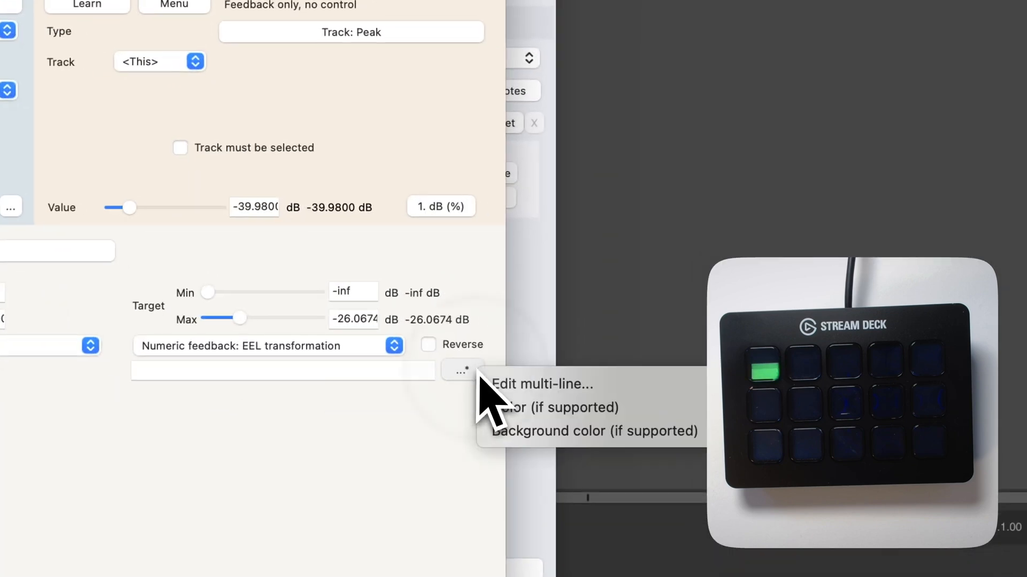
{"action": "left_click", "coordinate": [556, 407]}
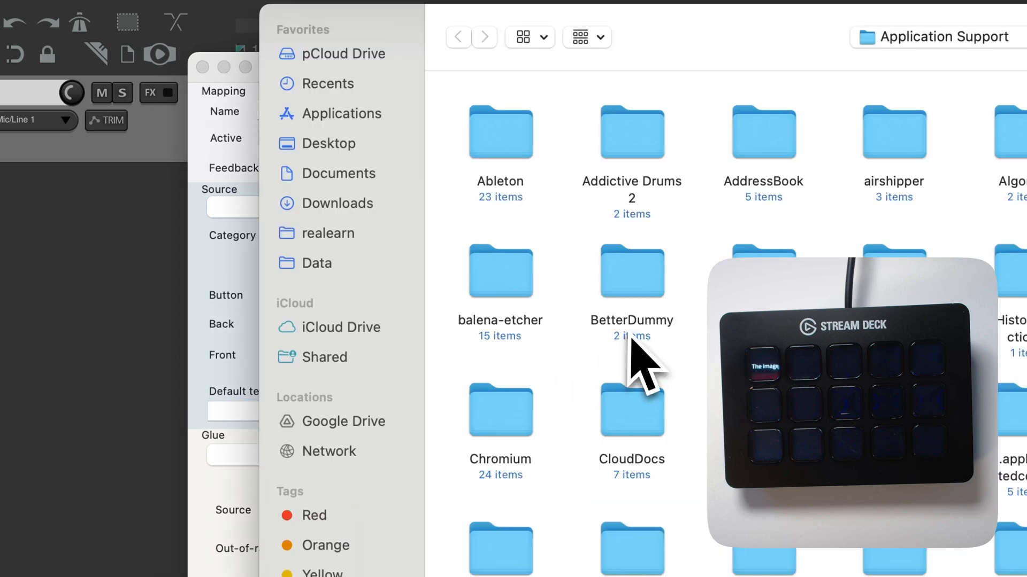
Navigate into REAPER's Data folder and enter the track_icons folder of instrument PNGs
{"action": "left_click", "coordinate": [317, 263]}
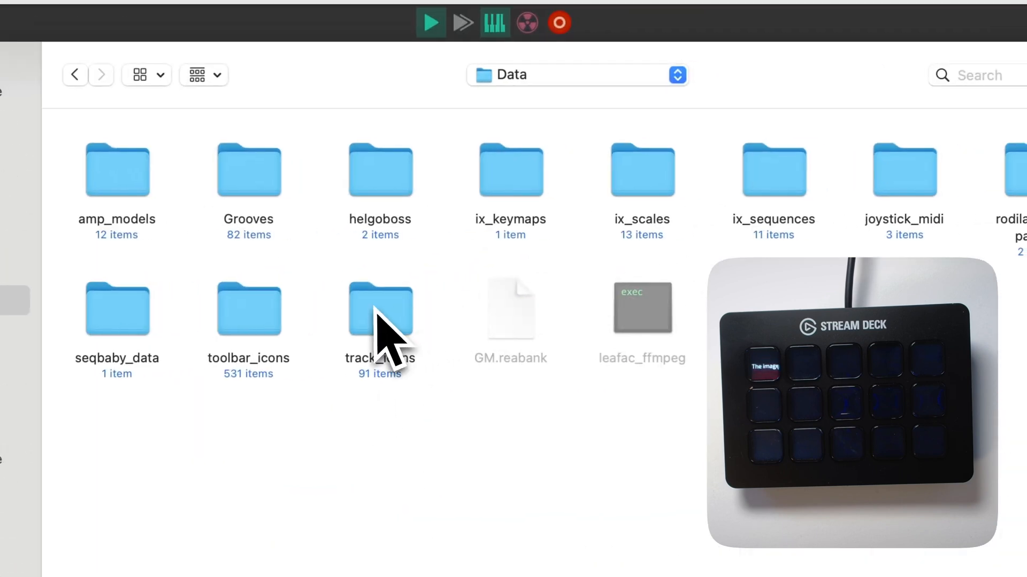
{"action": "double_click", "coordinate": [379, 308]}
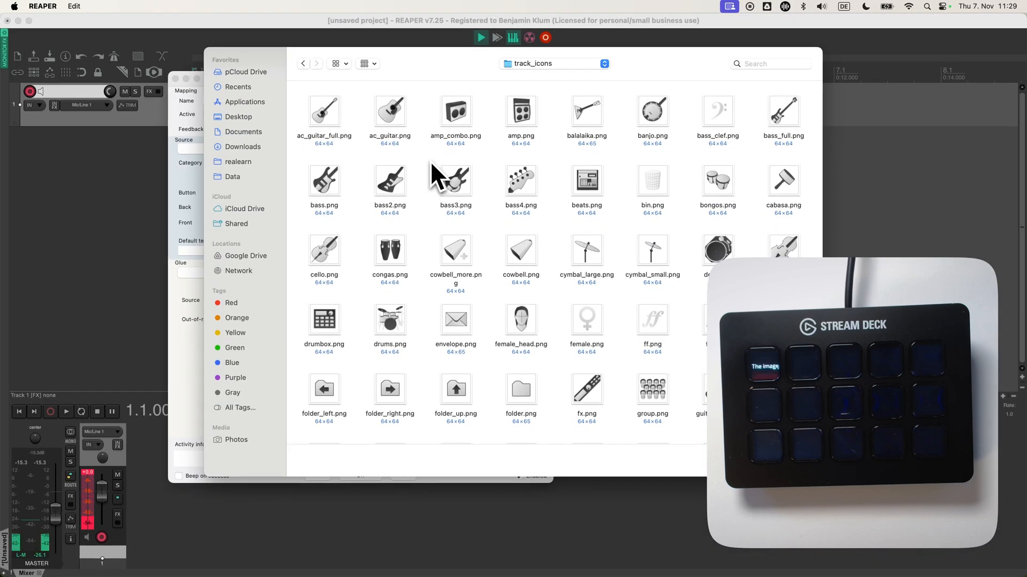
{"action": "mouse_move", "coordinate": [444, 197]}
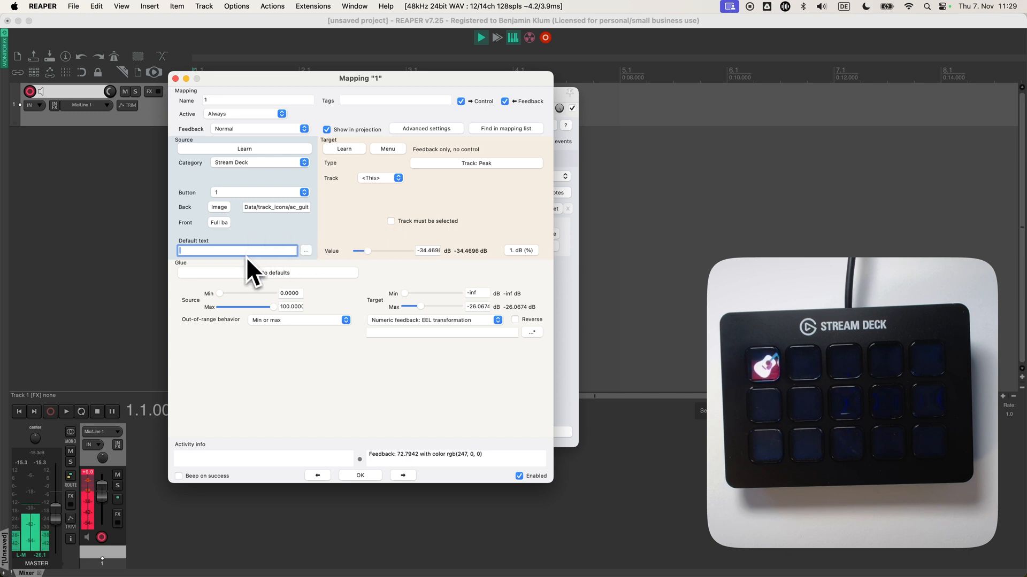
Try 'Hello' as default text, remove it, and choose Textual feedback: Text expression
{"action": "type", "text": "Hello"}
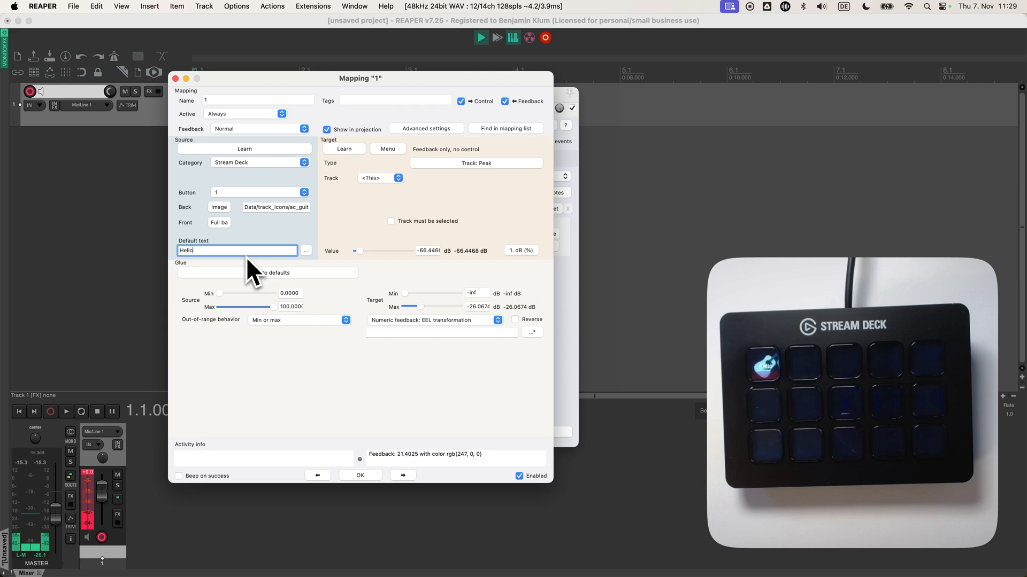
{"action": "key", "text": "backspace"}
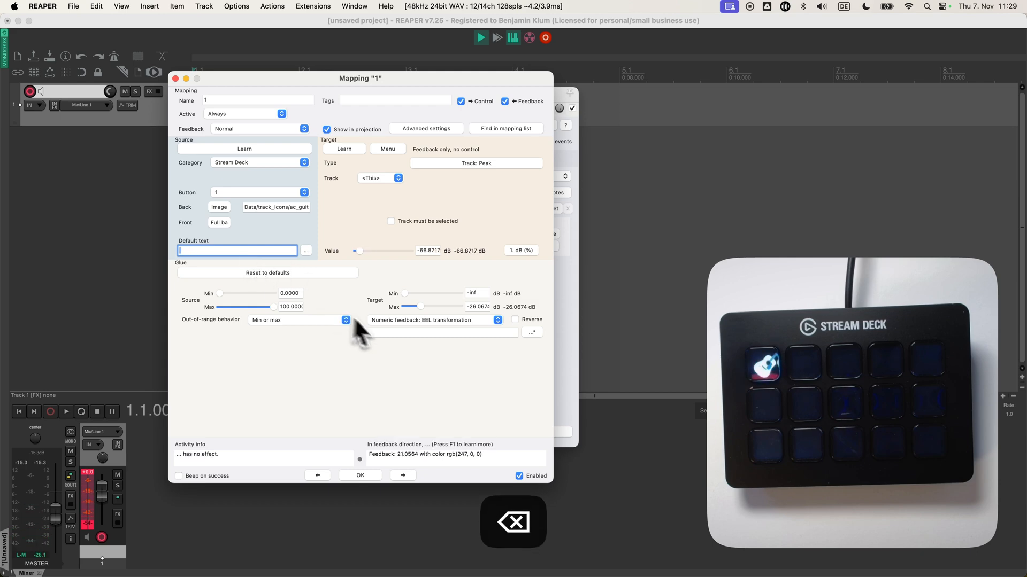
{"action": "left_click", "coordinate": [498, 319]}
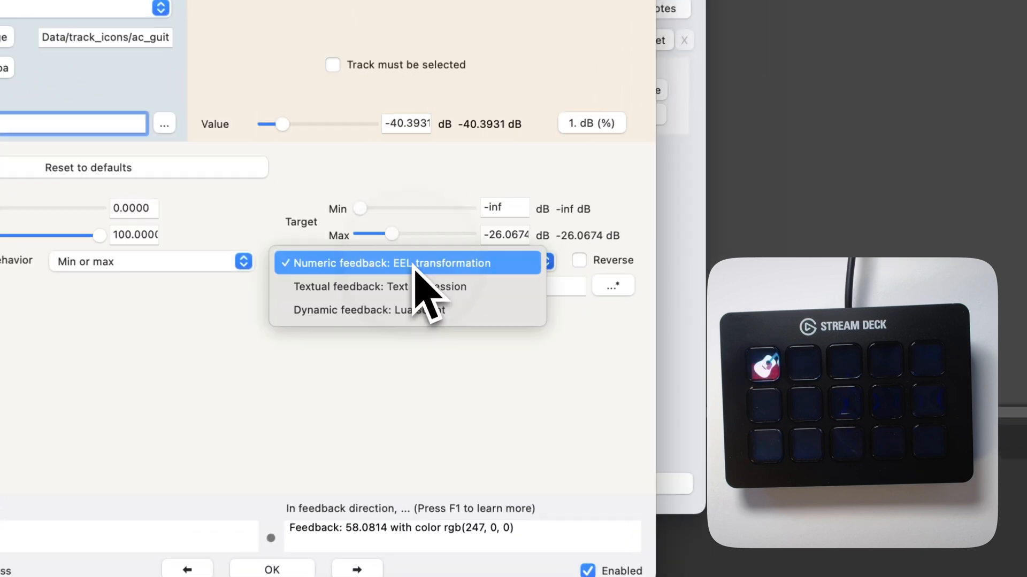
{"action": "left_click", "coordinate": [379, 287]}
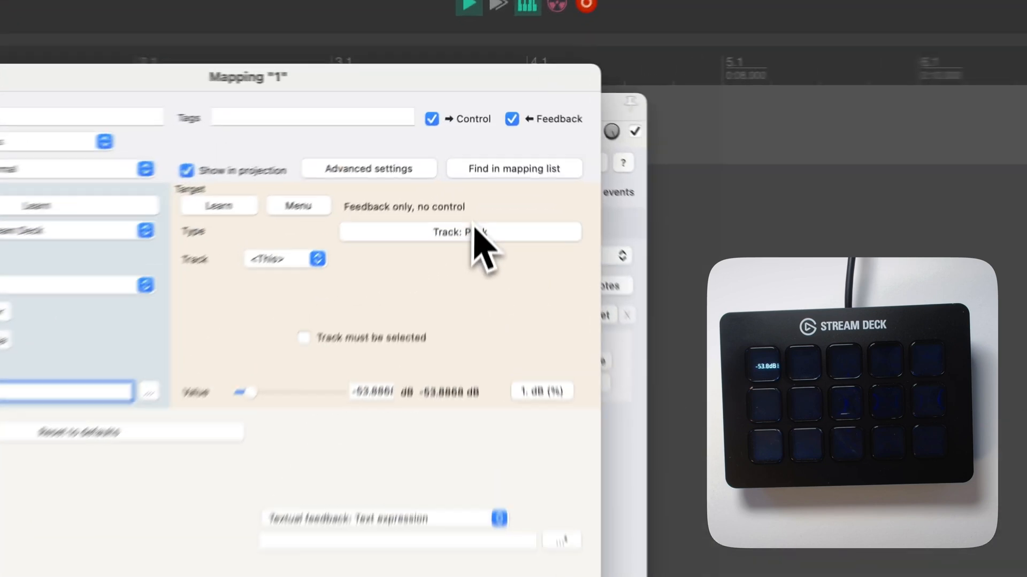
Bring up the list of target types to retarget button 1
{"action": "left_click", "coordinate": [459, 232]}
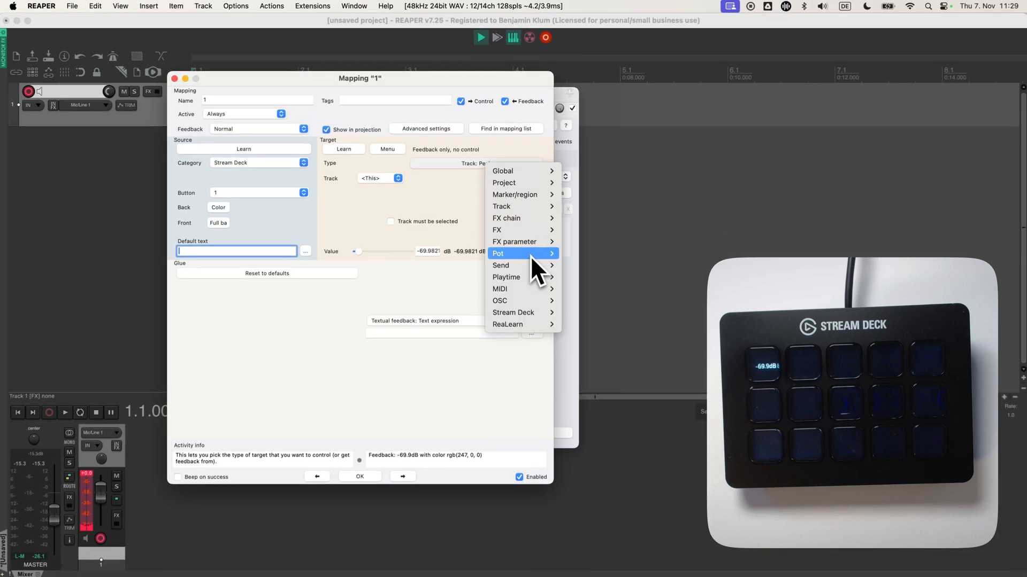
{"action": "mouse_move", "coordinate": [514, 182]}
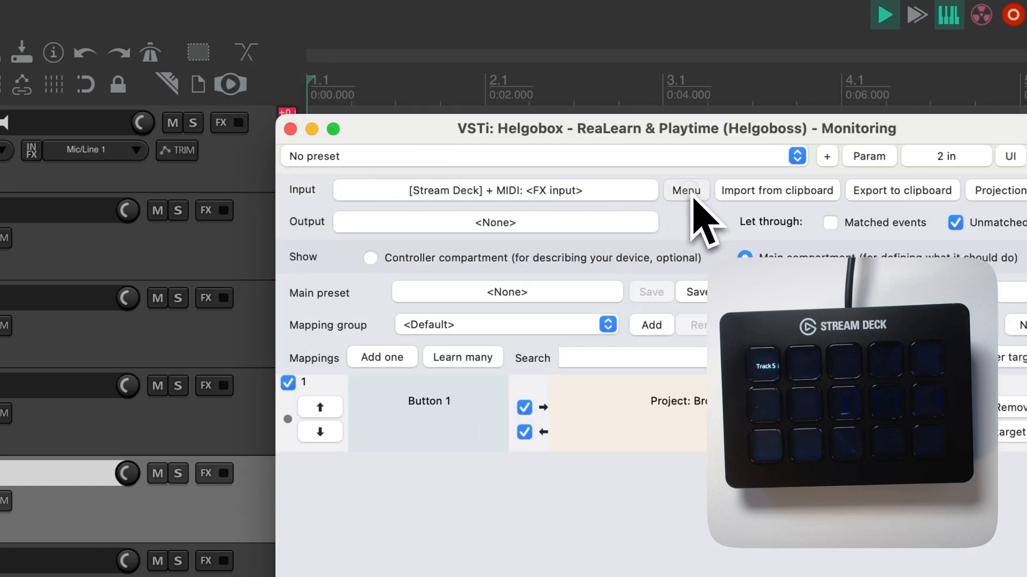
Convert the Main toolbar to Stream Deck mappings via Compartment tools and confirm replacing the compartment
{"action": "left_click", "coordinate": [685, 191]}
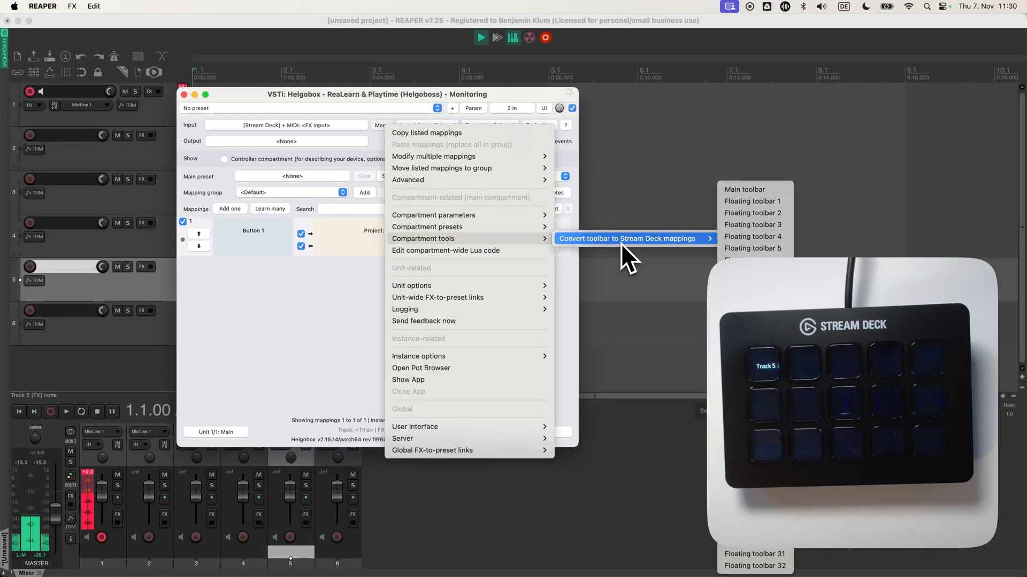
{"action": "mouse_move", "coordinate": [654, 256]}
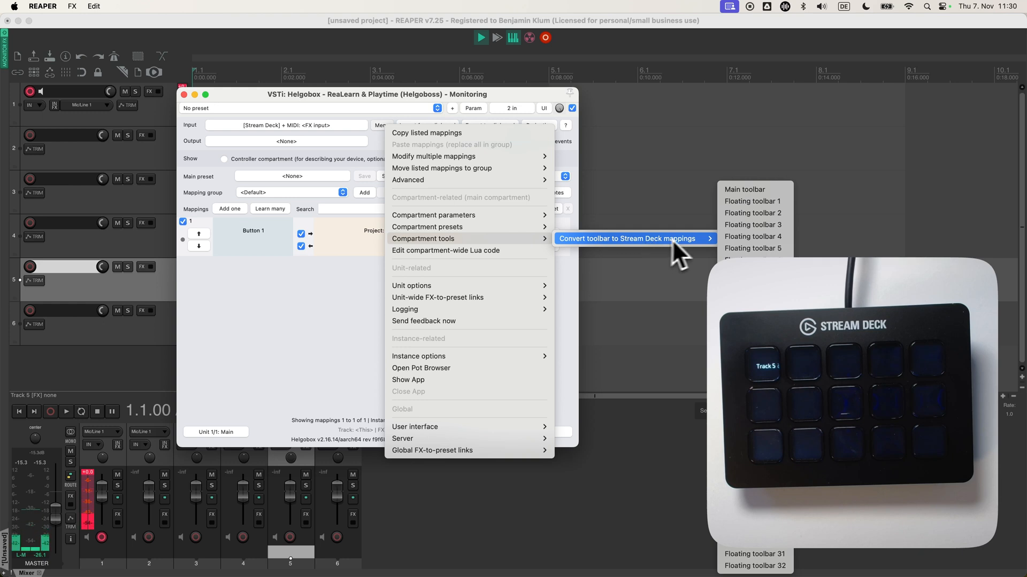
{"action": "mouse_move", "coordinate": [754, 213]}
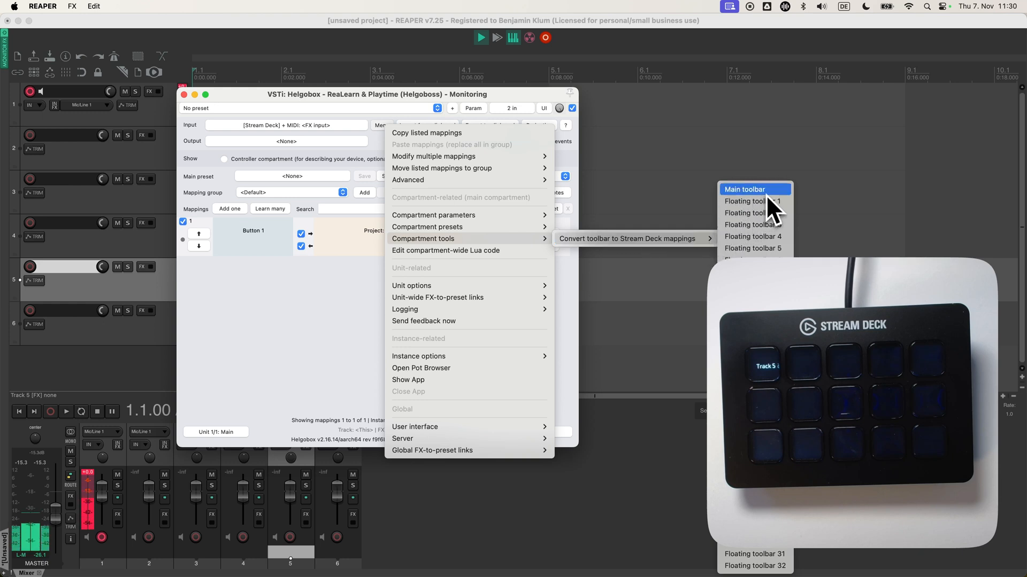
{"action": "left_click", "coordinate": [746, 189]}
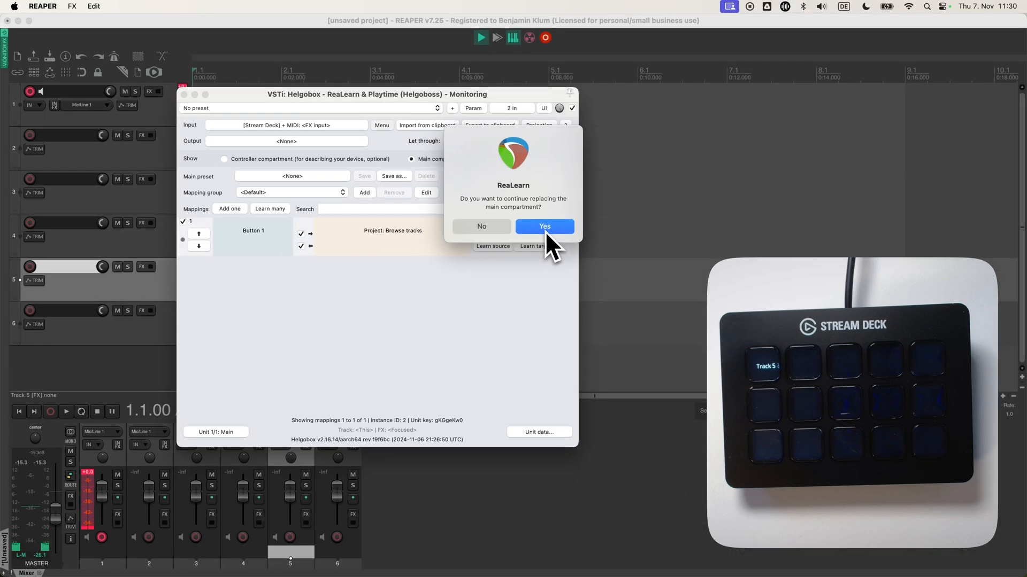
{"action": "left_click", "coordinate": [544, 226]}
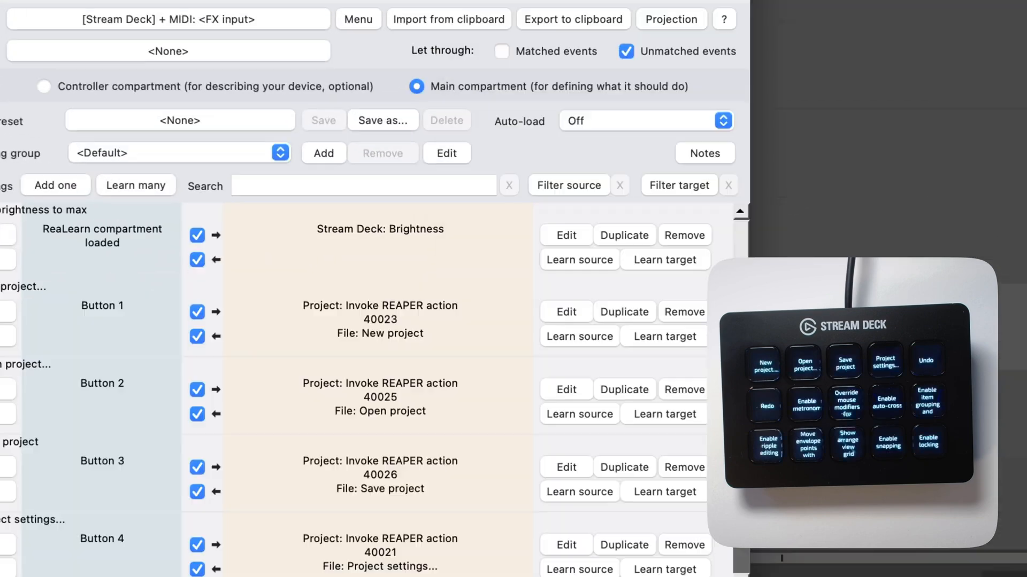
{"action": "mouse_move", "coordinate": [364, 354]}
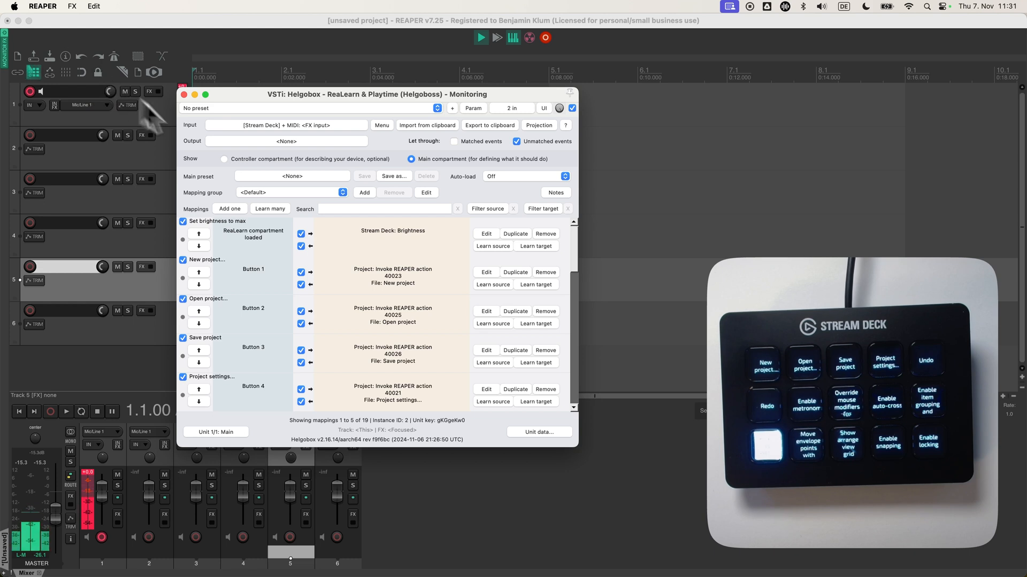
{"action": "mouse_move", "coordinate": [399, 145]}
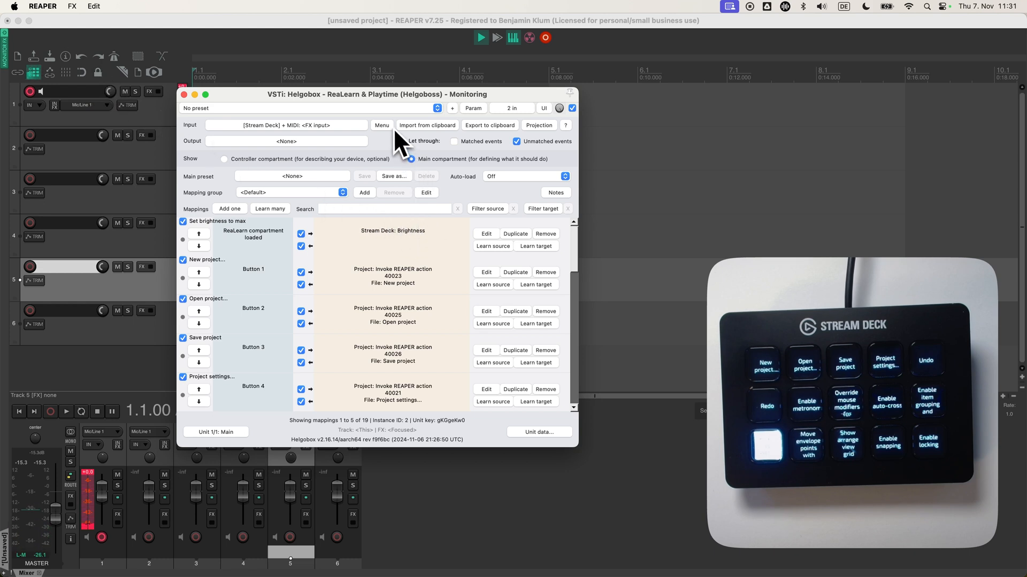
{"action": "mouse_move", "coordinate": [393, 123]}
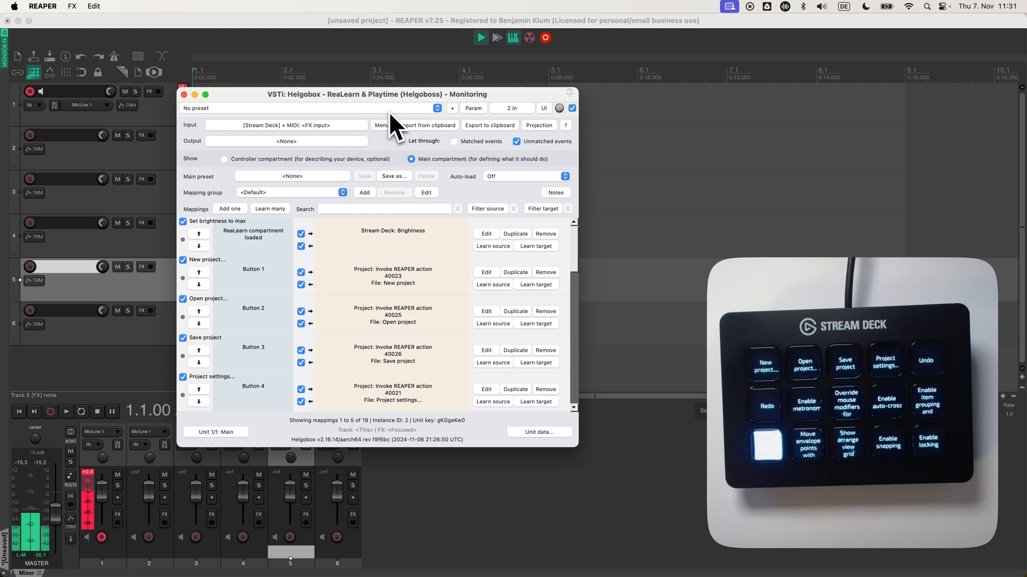
{"action": "mouse_move", "coordinate": [395, 135]}
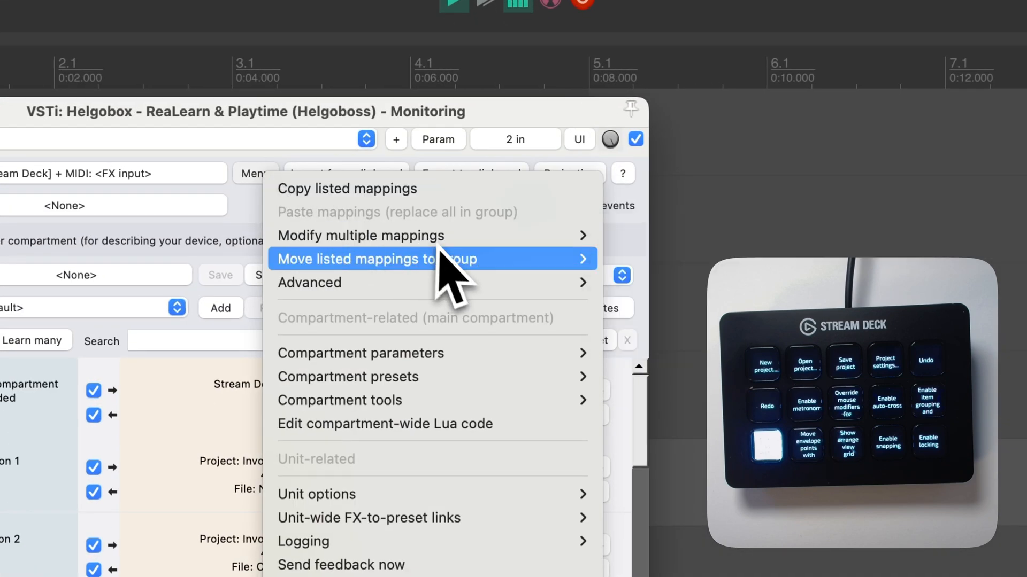
{"action": "mouse_move", "coordinate": [361, 400]}
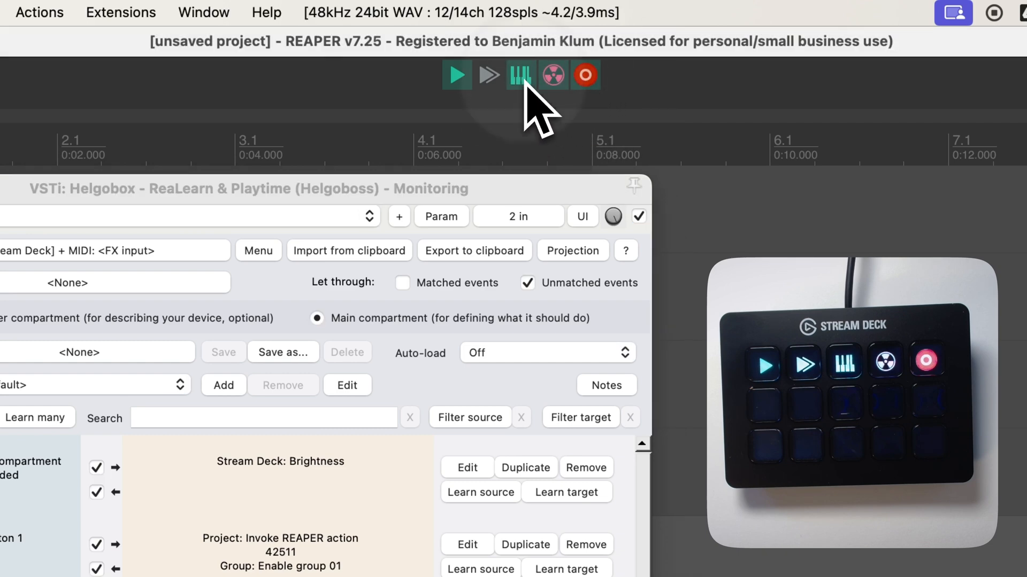
{"action": "mouse_move", "coordinate": [511, 425]}
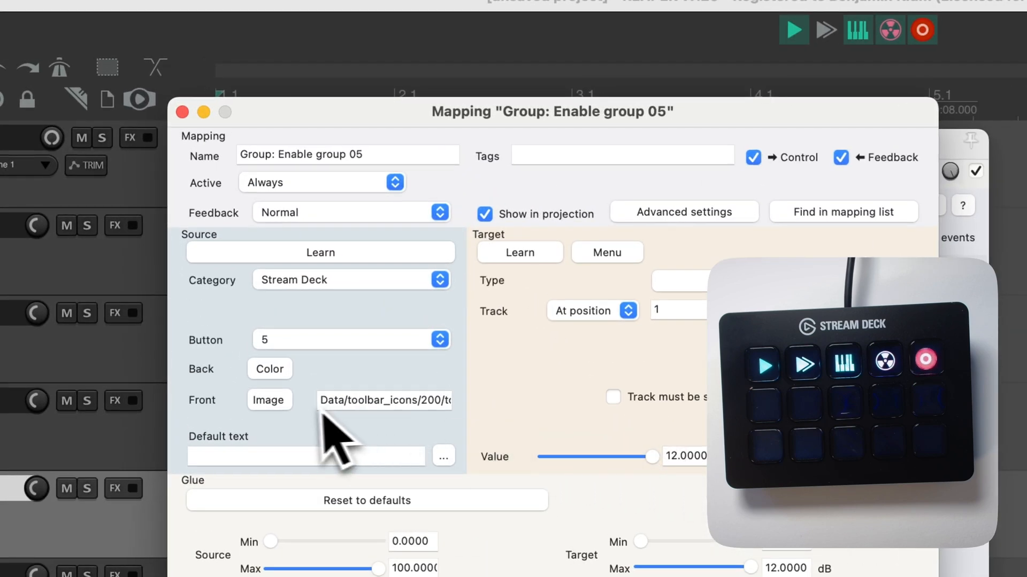
Set button 5's front image style to Image fade and close the group 05 mapping settings
{"action": "left_click", "coordinate": [268, 400]}
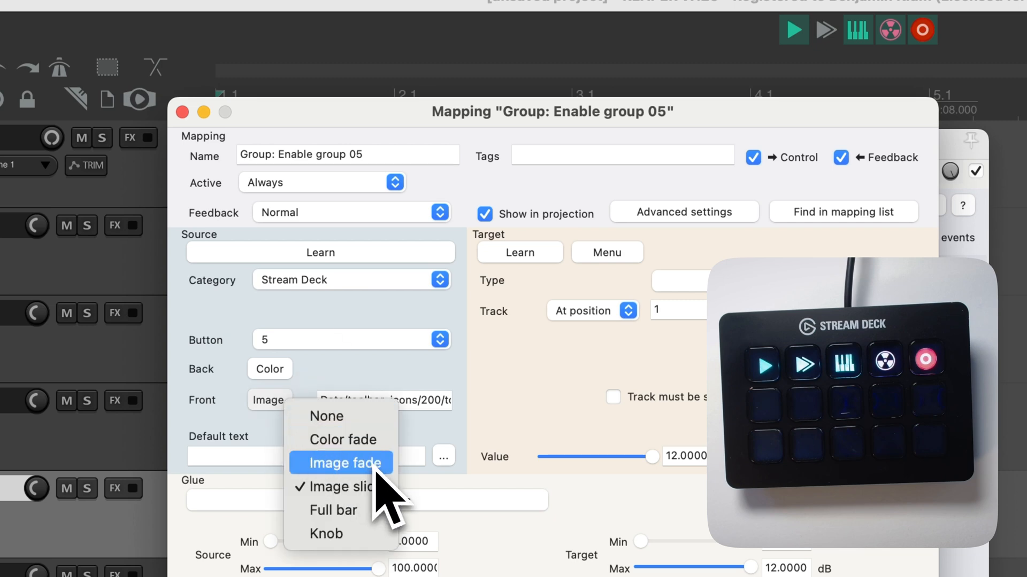
{"action": "left_click", "coordinate": [340, 463]}
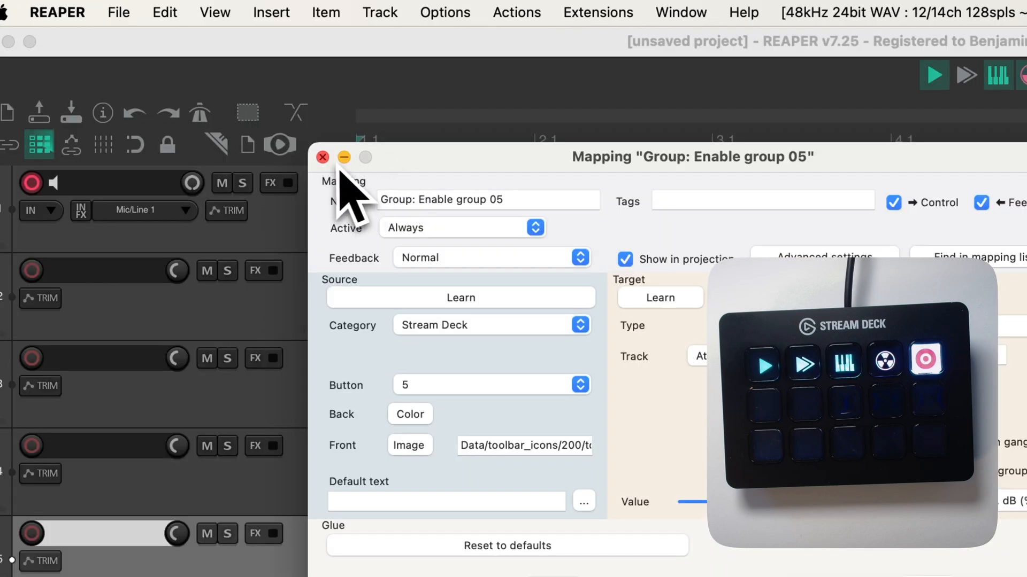
{"action": "left_click", "coordinate": [322, 158]}
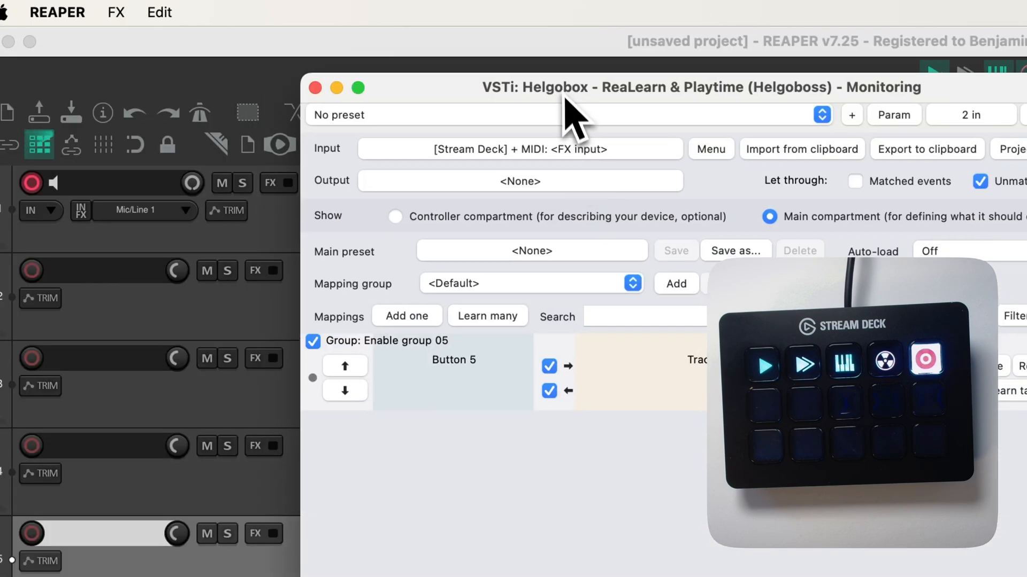